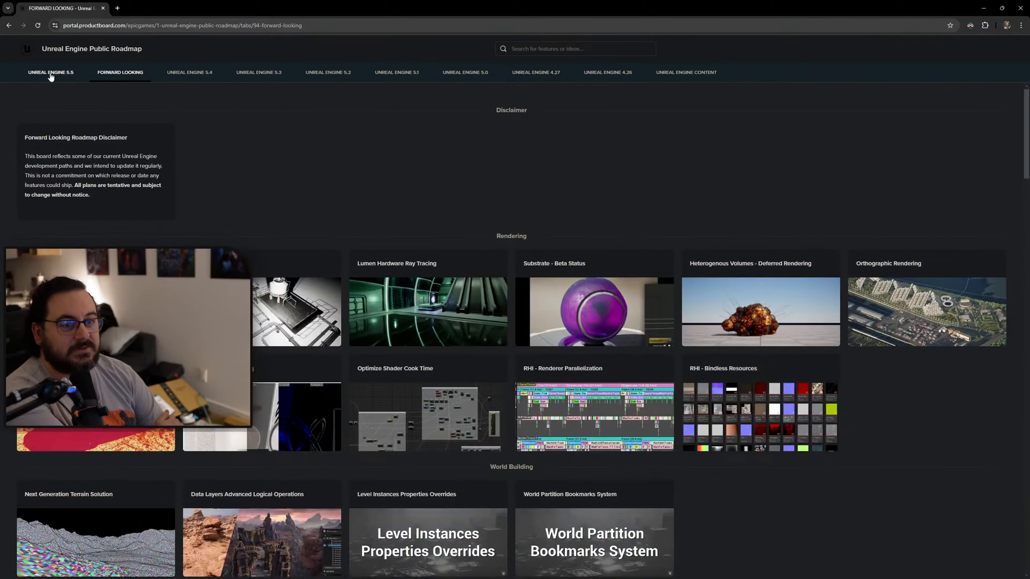
Open MegaLights from the 5.5 roadmap and highlight its shadow-casting lights and volumetric shadows phrases.
left_click(50, 73)
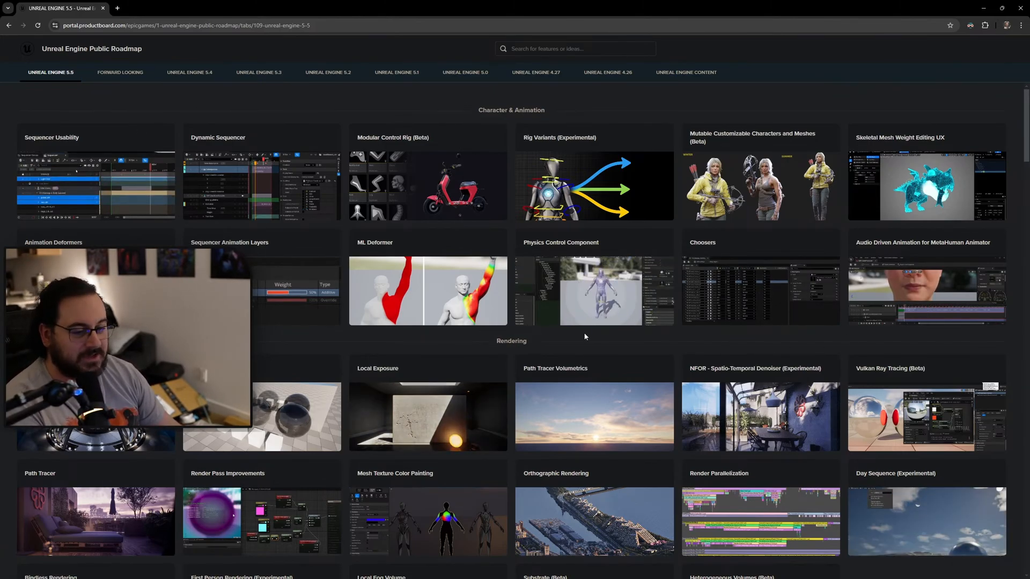
scroll("down", 3)
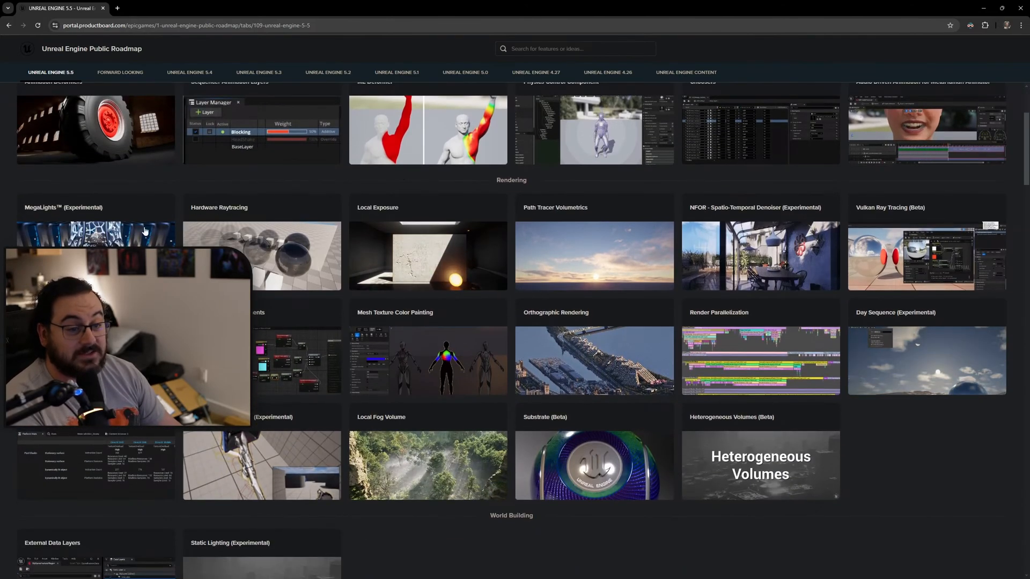
left_click(96, 255)
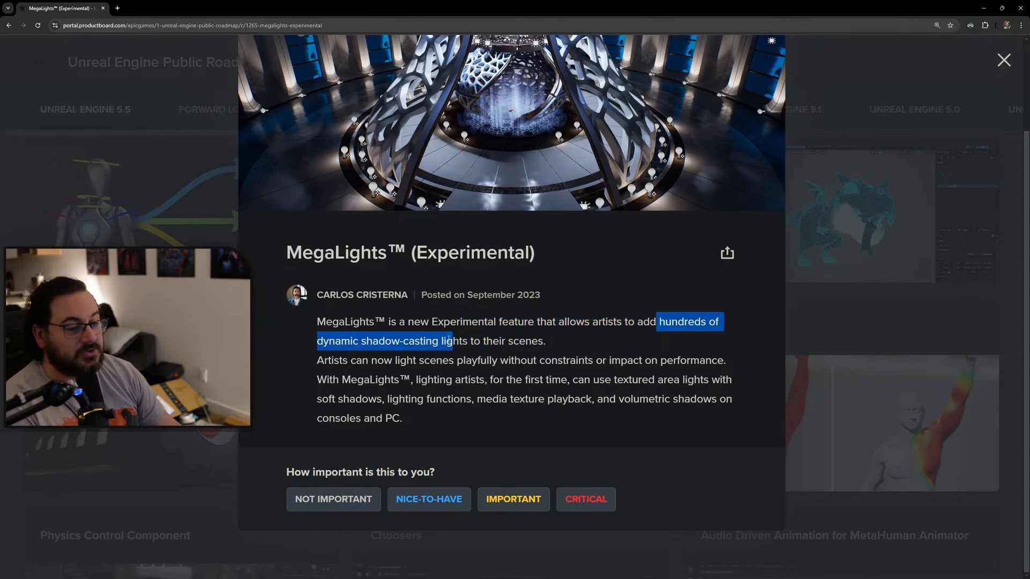
left_click_drag(451, 341, 545, 341)
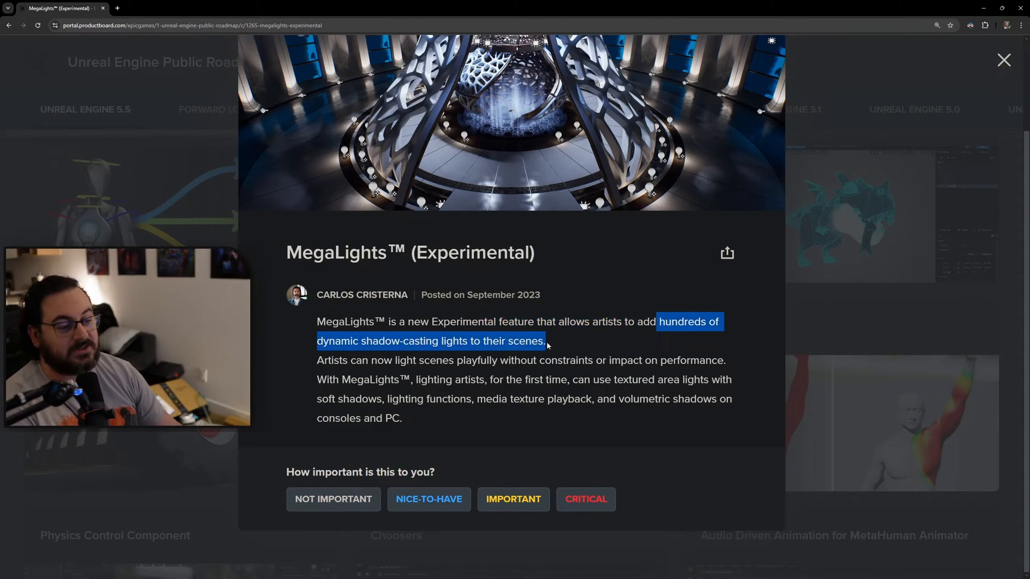
mouse_move(481, 295)
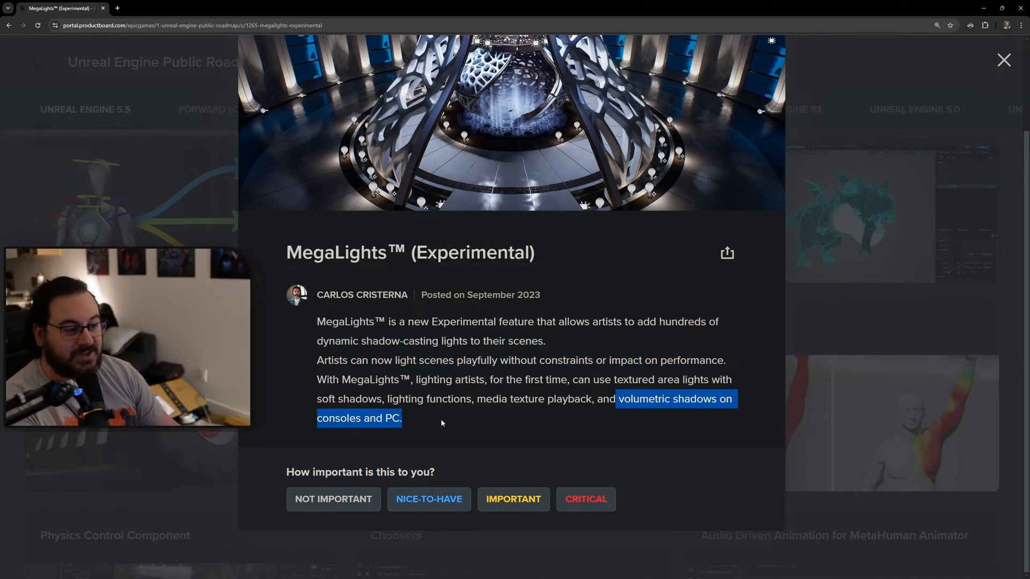
left_click_drag(401, 418, 317, 360)
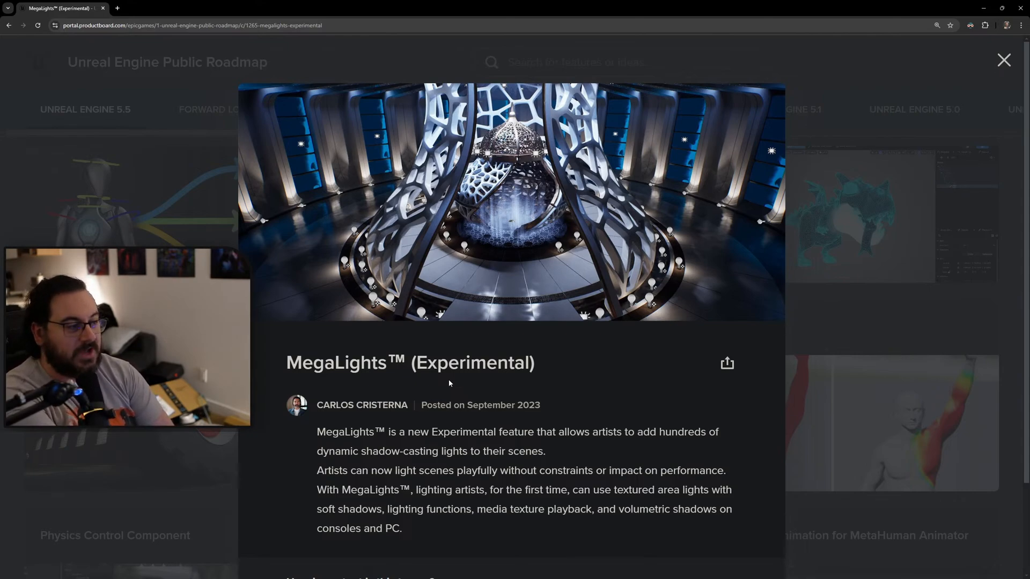
Close the MegaLights card, then view and close the Local Exposure card.
left_click(1003, 60)
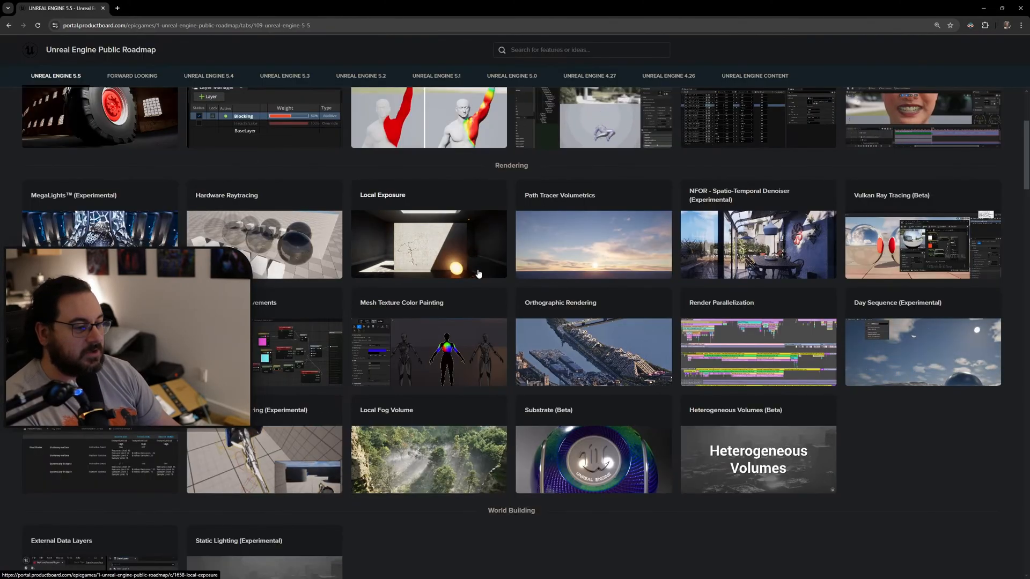
left_click(428, 244)
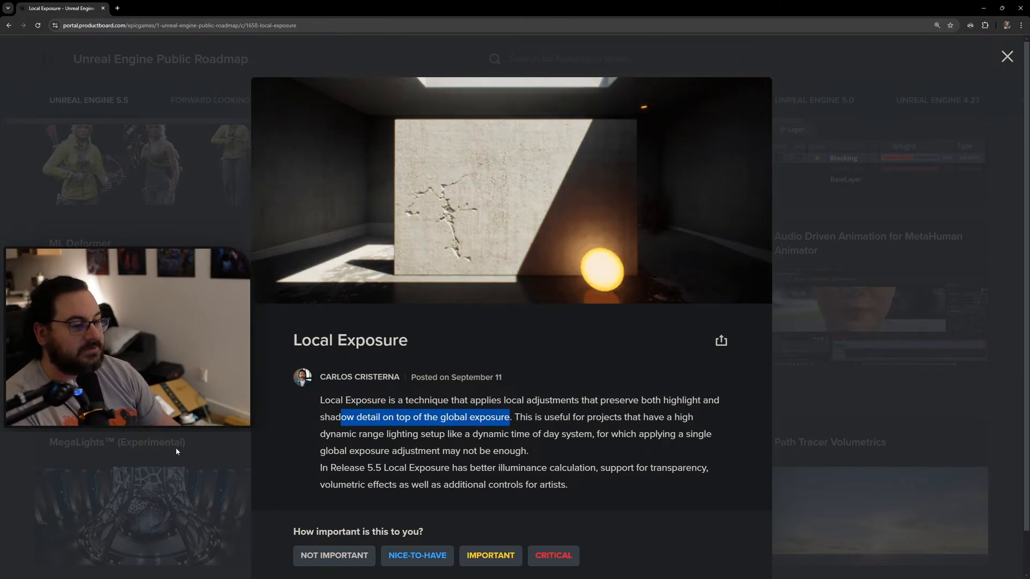
left_click(1006, 56)
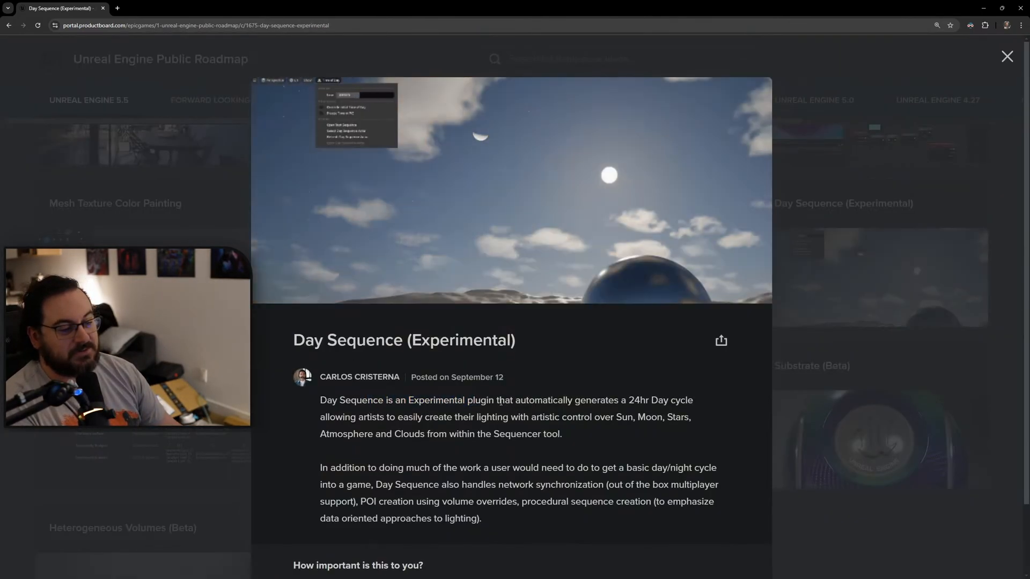
Highlight Day Sequence text and close it, then highlight Local Fog Volume's opening description and close it.
left_click_drag(480, 400, 668, 400)
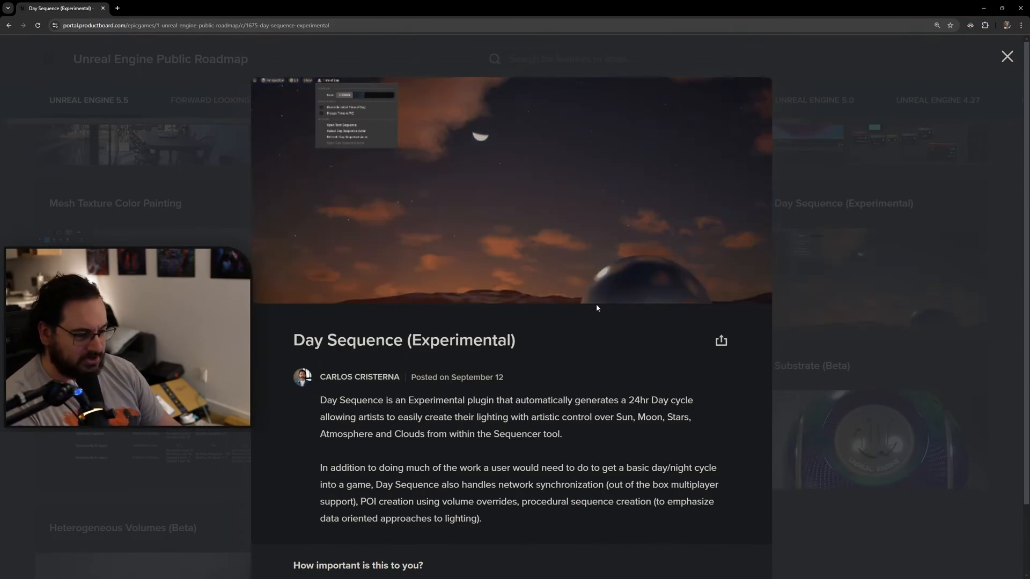
left_click(1006, 56)
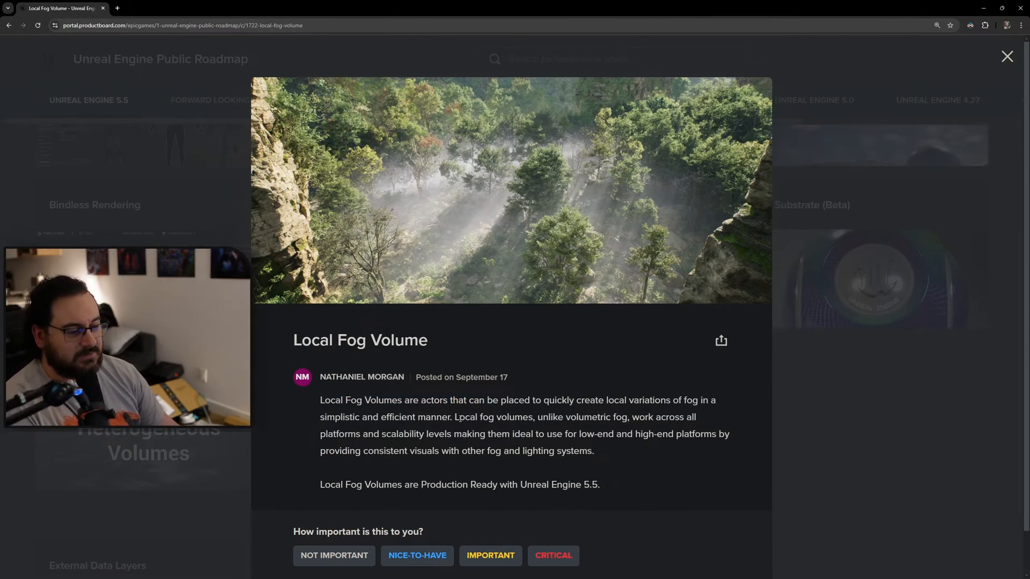
left_click_drag(460, 417, 645, 417)
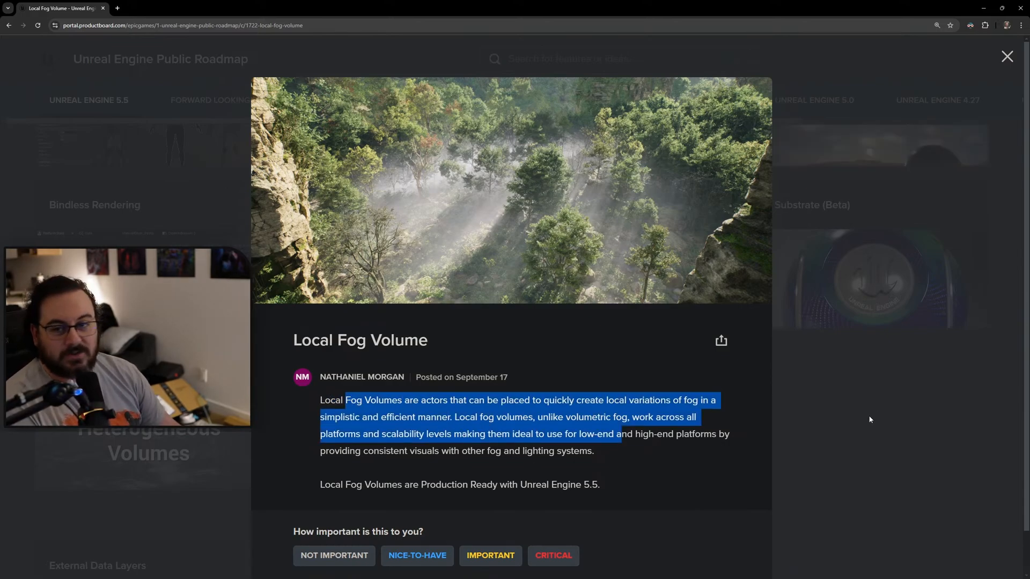
left_click(1007, 57)
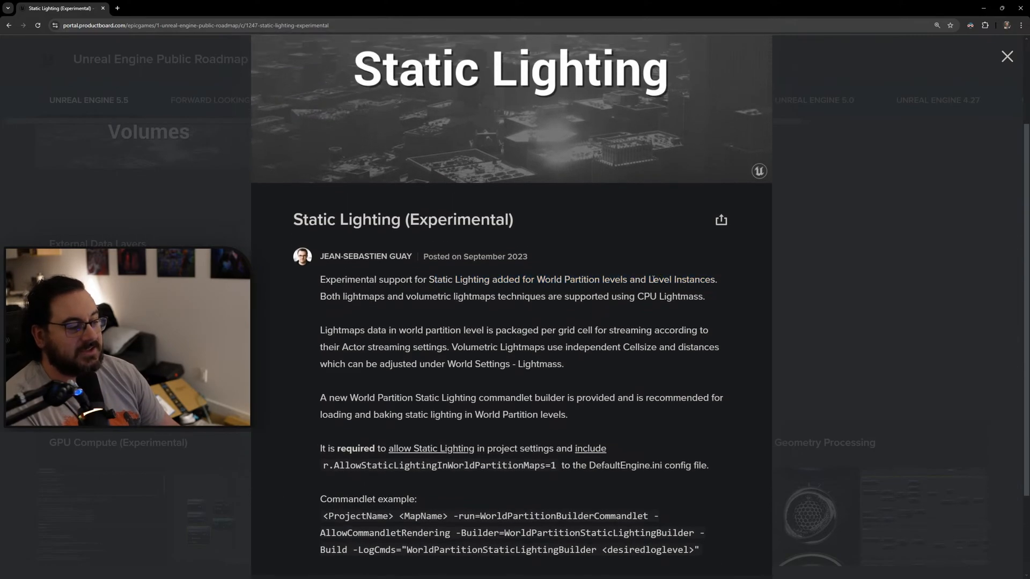
Read through and close the Static Lighting card, then scroll down to Procedural Content Generation.
double_click(681, 279)
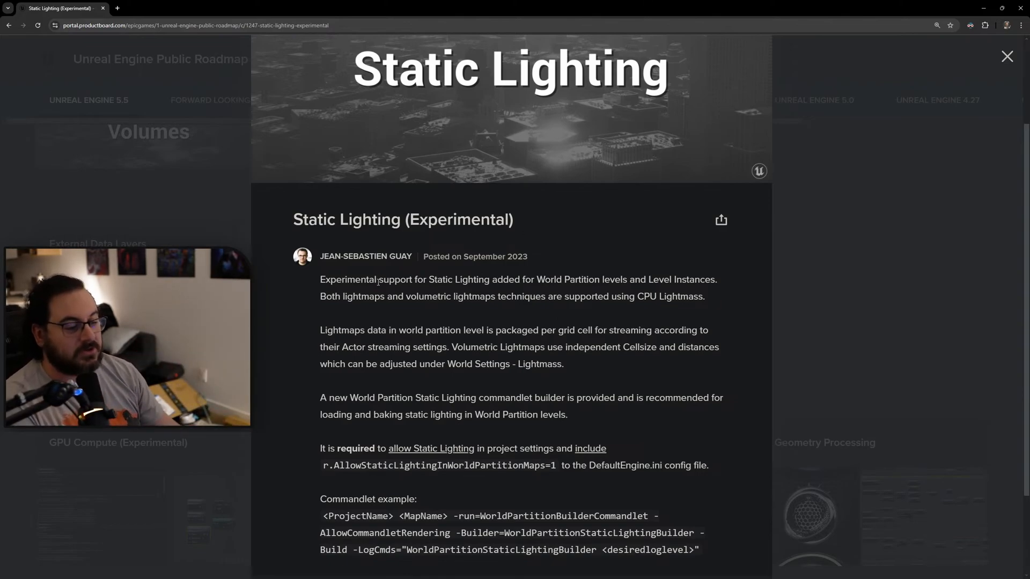
scroll("down", 3)
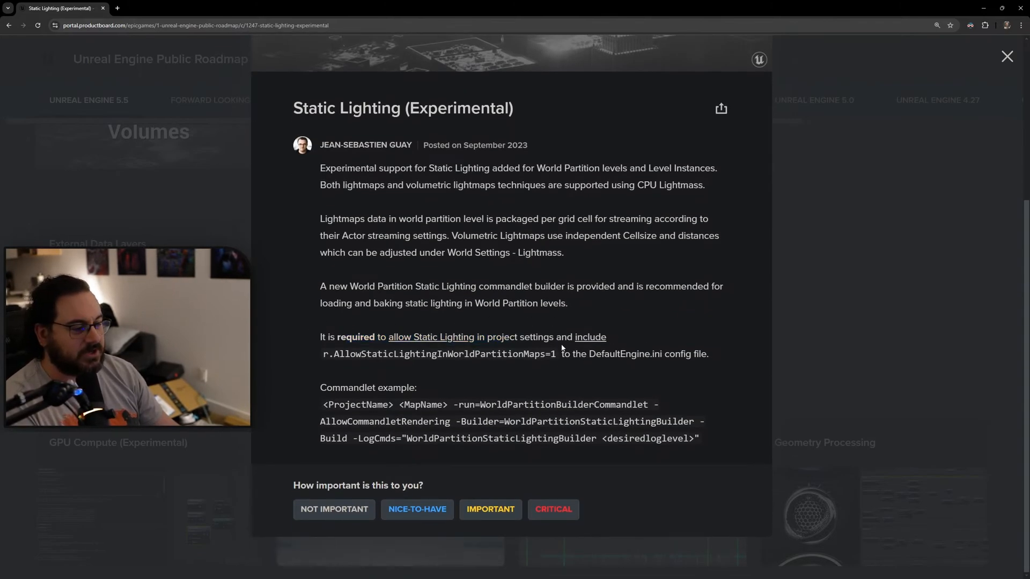
left_click(1007, 56)
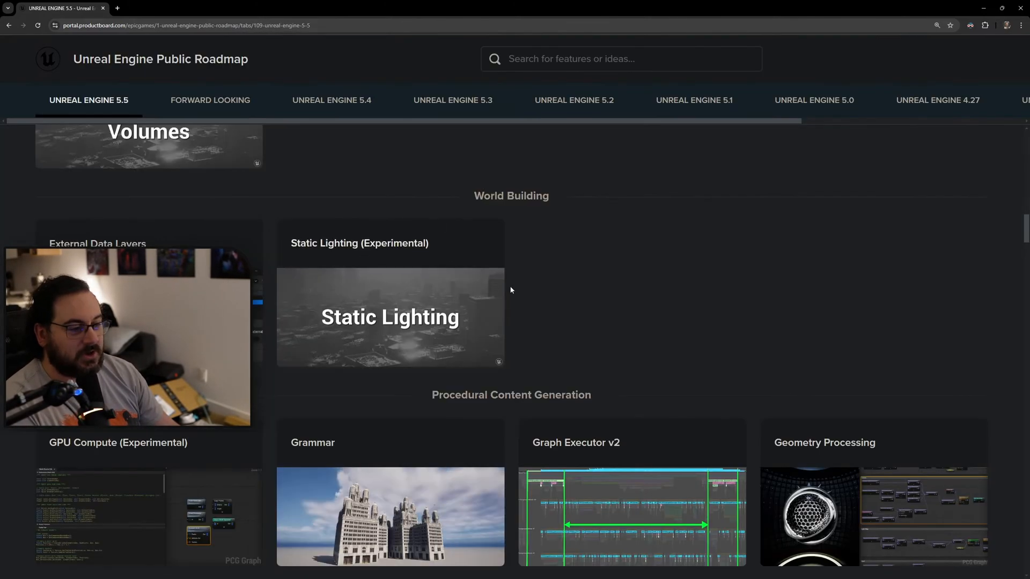
scroll("down", 3)
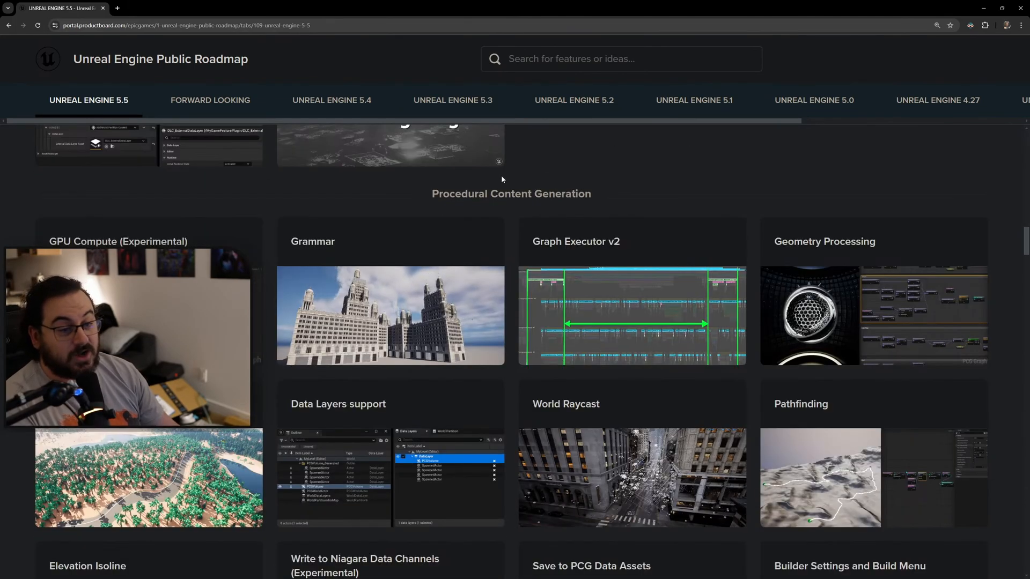
Open GPU Compute (Experimental), highlight 'write directly to the GPU Scene', and scroll through the cards.
left_click(118, 241)
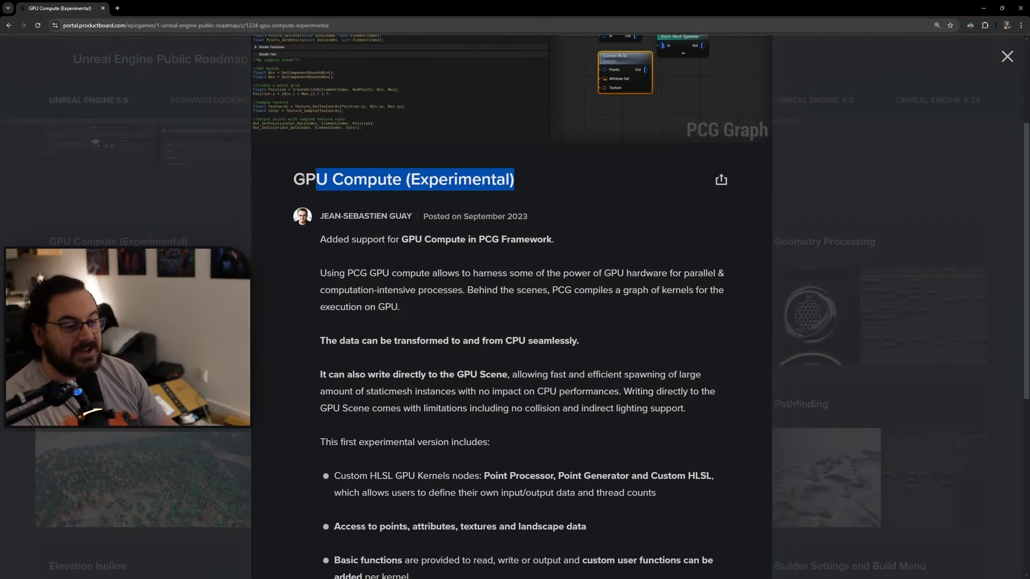
scroll("down", 3)
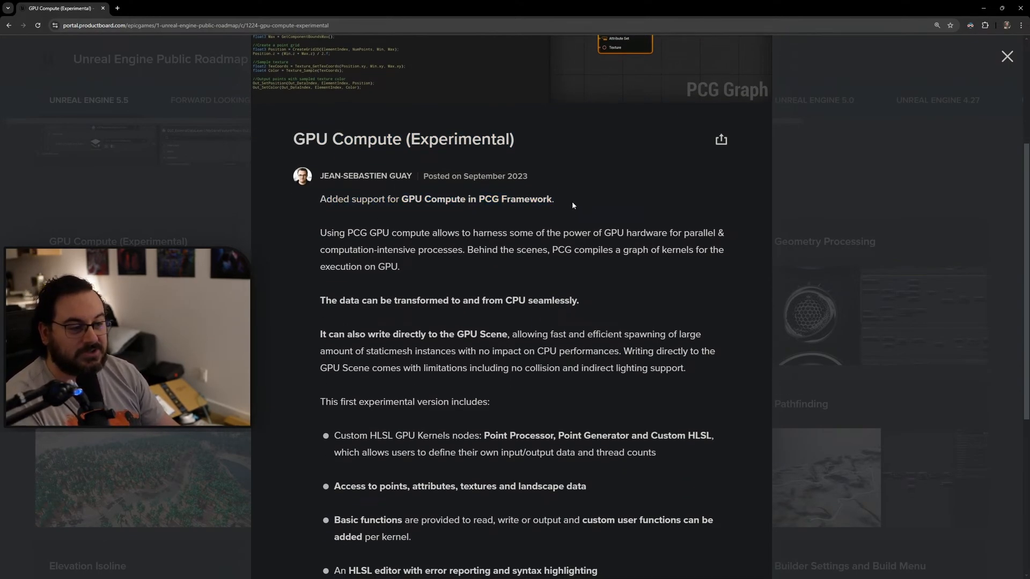
scroll("down", 3)
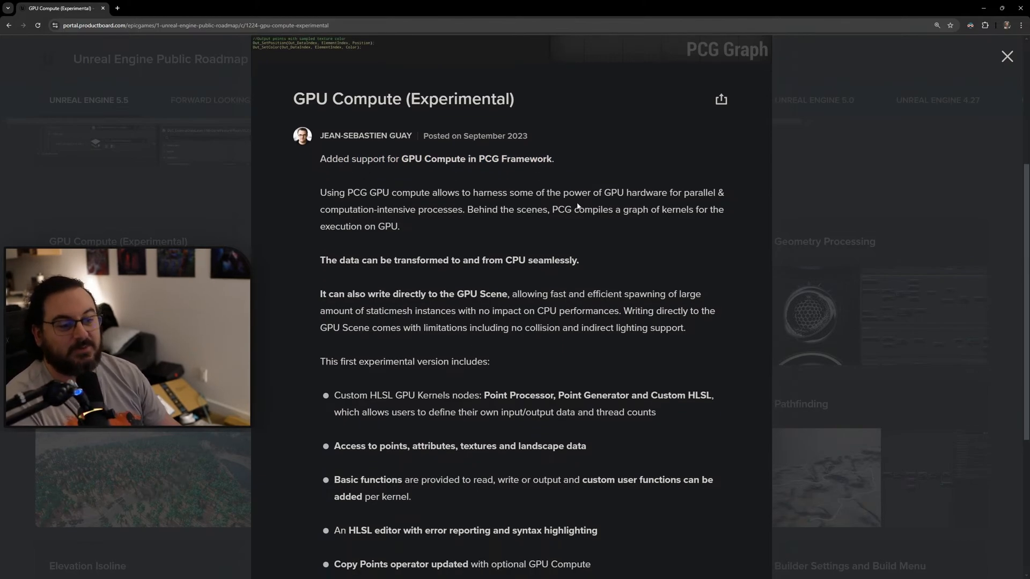
left_click_drag(366, 292, 516, 292)
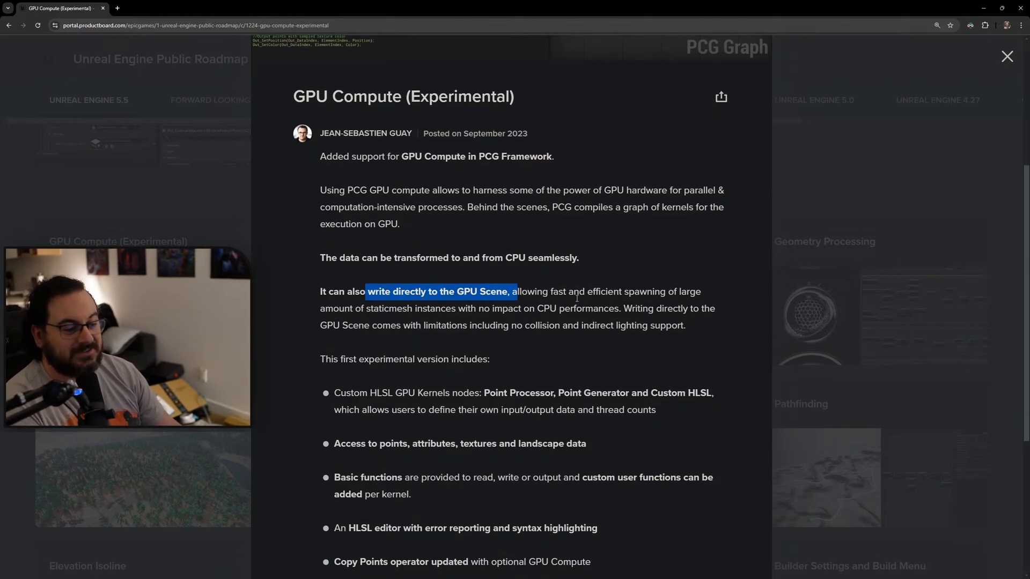
scroll("down", 3)
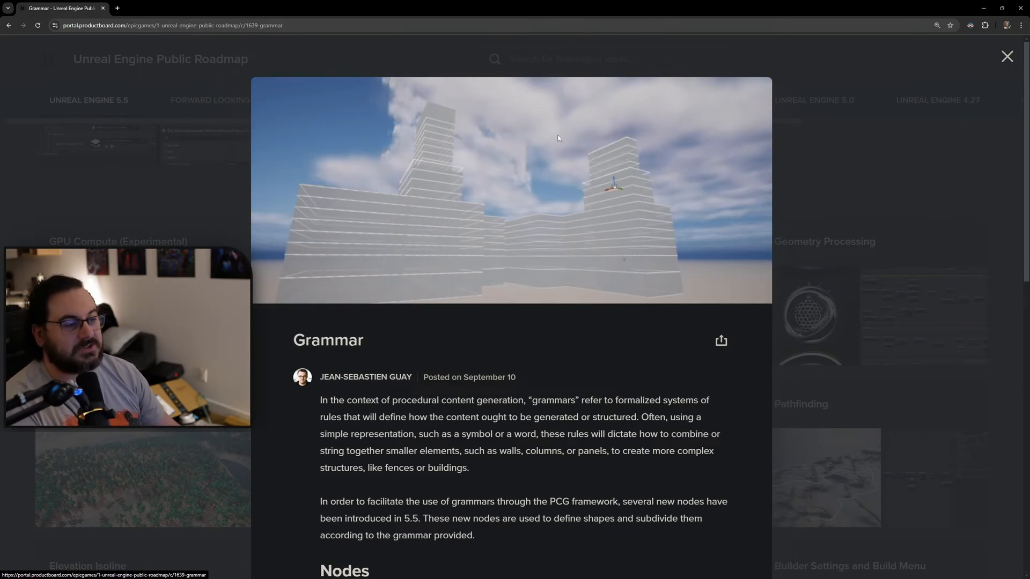
scroll("down", 3)
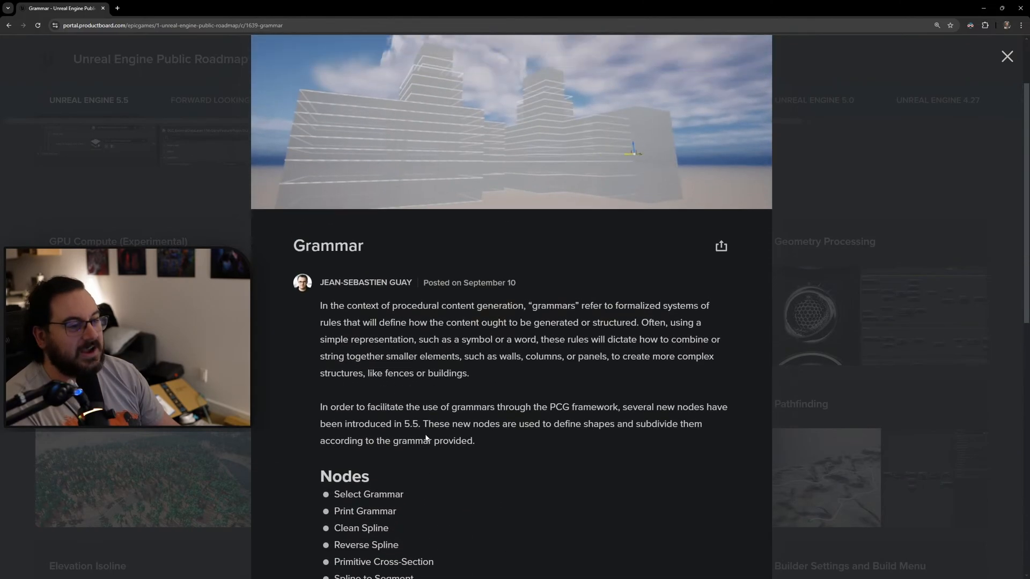
scroll("down", 3)
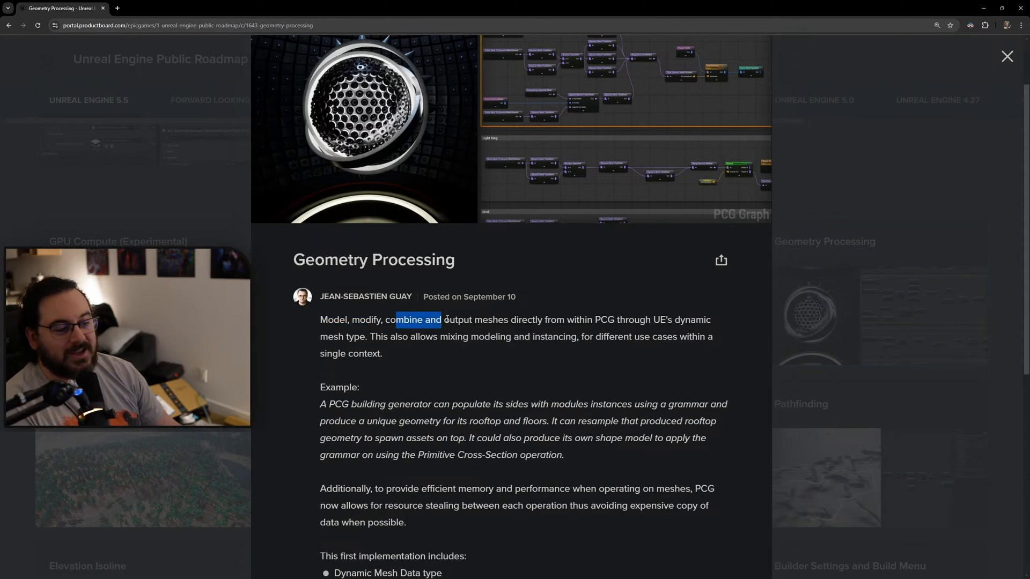
Highlight Geometry Processing's opening paragraph, scroll through it, and close the card.
left_click_drag(398, 320, 650, 319)
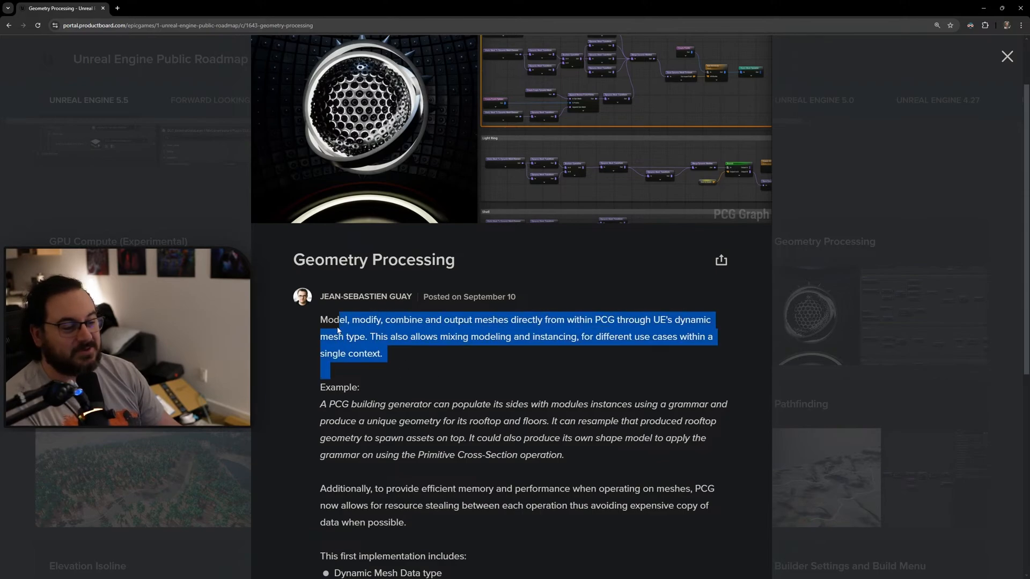
scroll("down", 3)
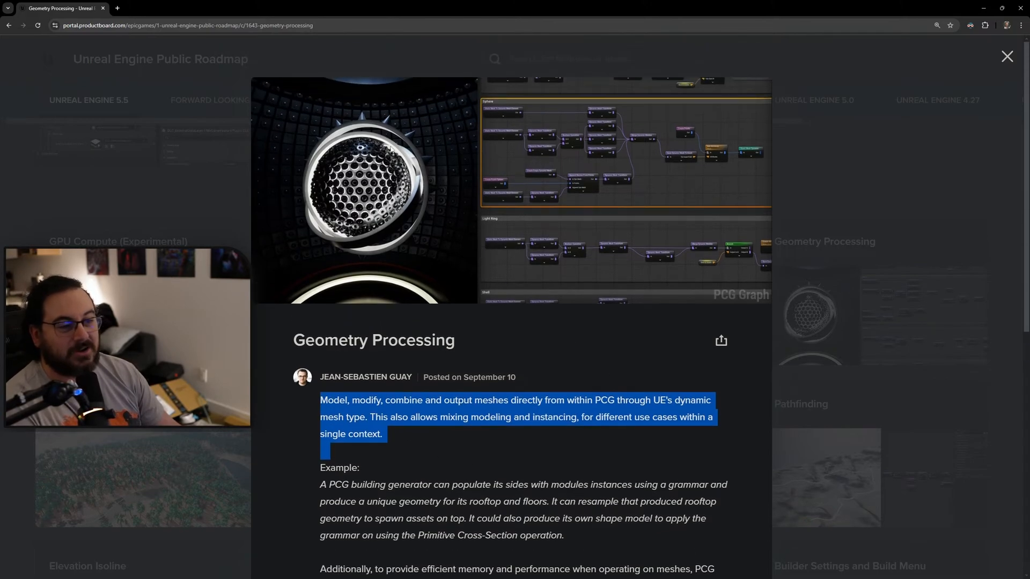
scroll("down", 3)
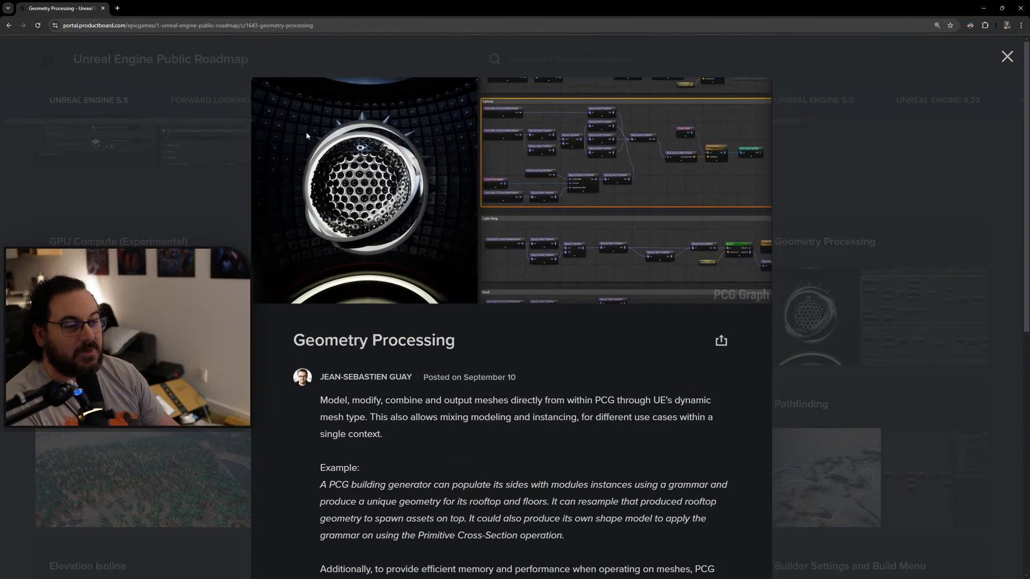
left_click(1007, 57)
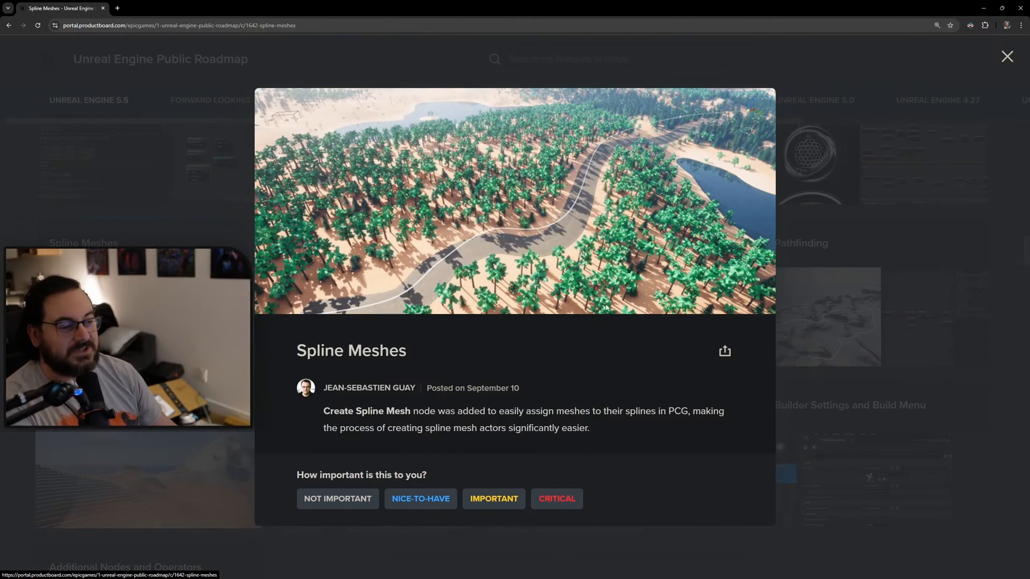
Close Spline Meshes, read Pathfinding highlighting its heuristic estimation phrase, then close it.
left_click(1007, 56)
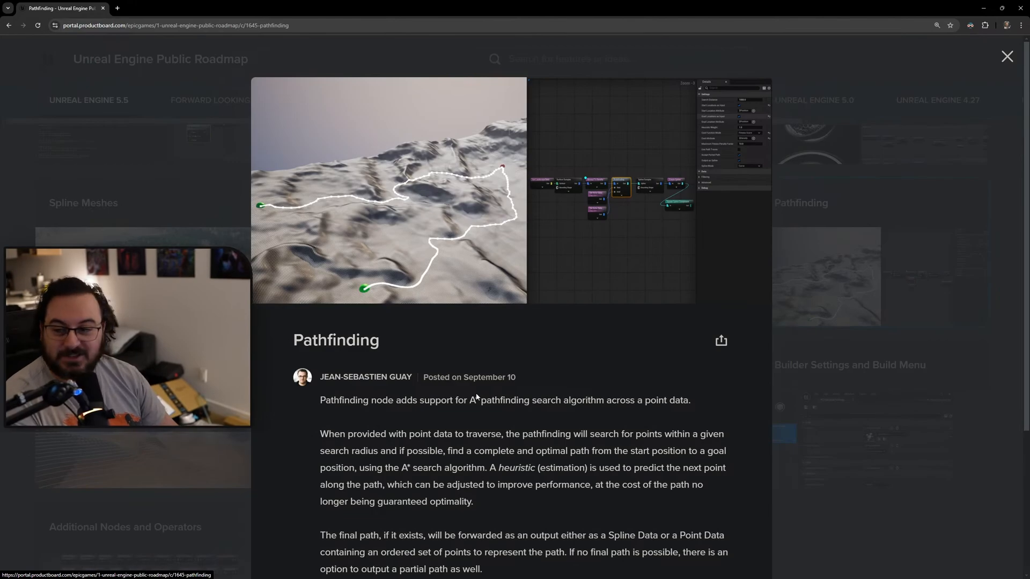
scroll("down", 3)
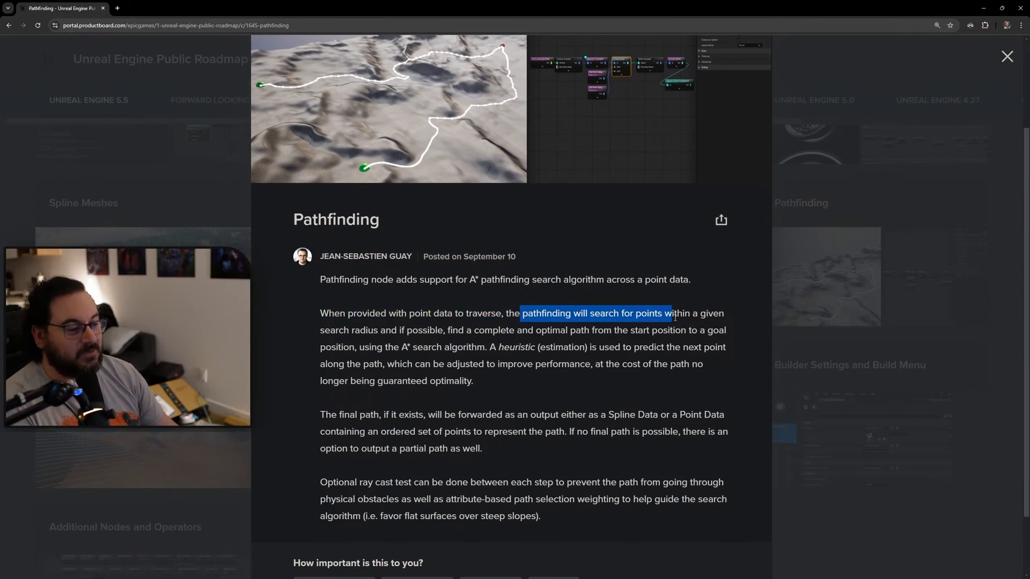
left_click_drag(669, 313, 443, 330)
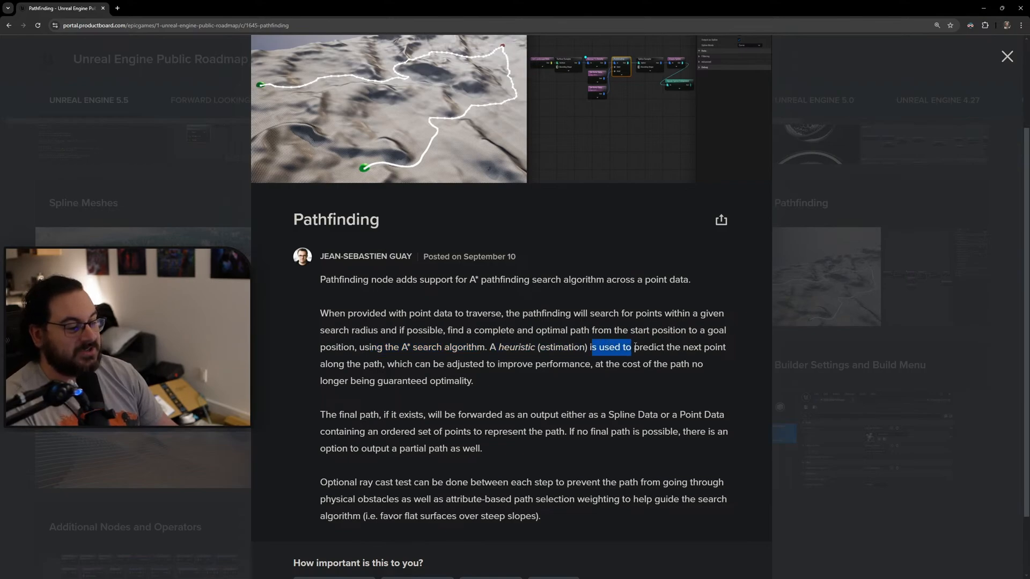
scroll("down", 3)
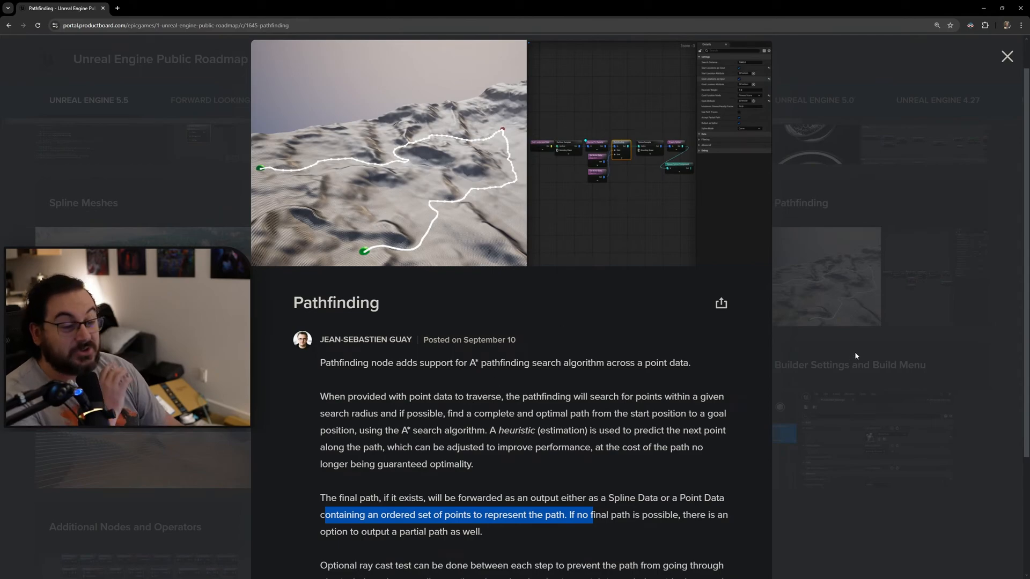
left_click(1007, 56)
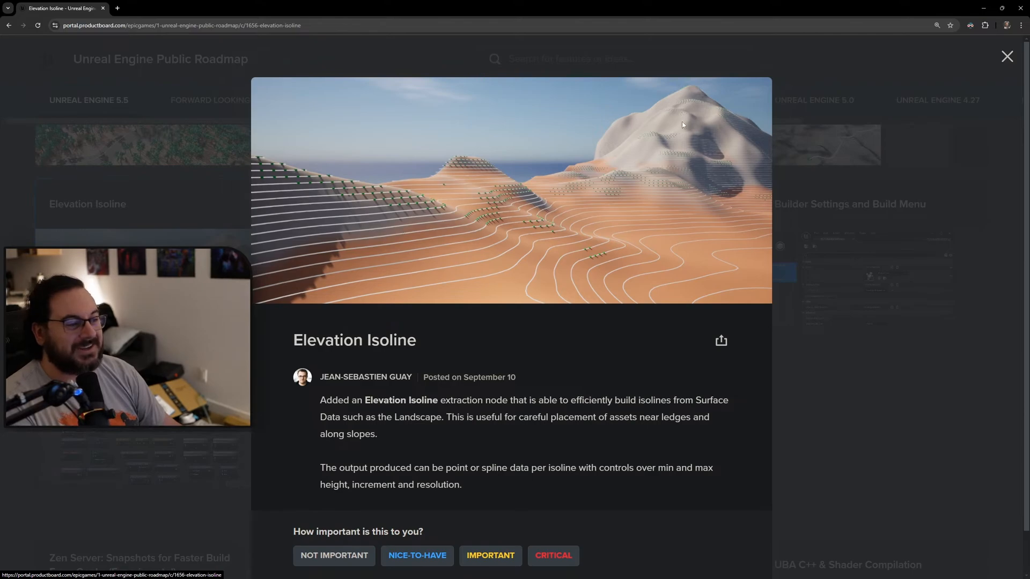
Highlight and clear the Elevation Isoline node's opening words, then select more card description text.
left_click_drag(320, 400, 462, 400)
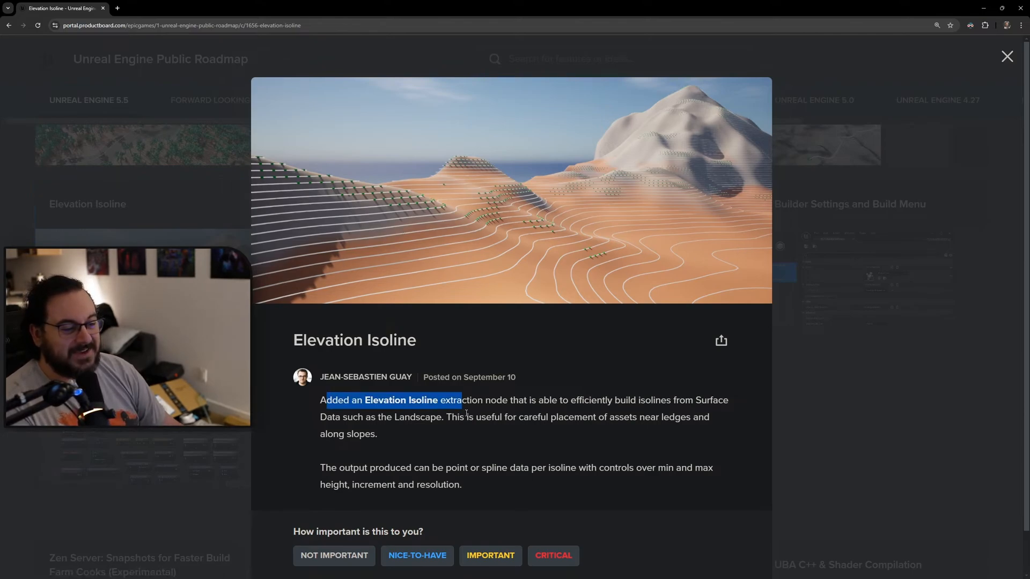
left_click(478, 439)
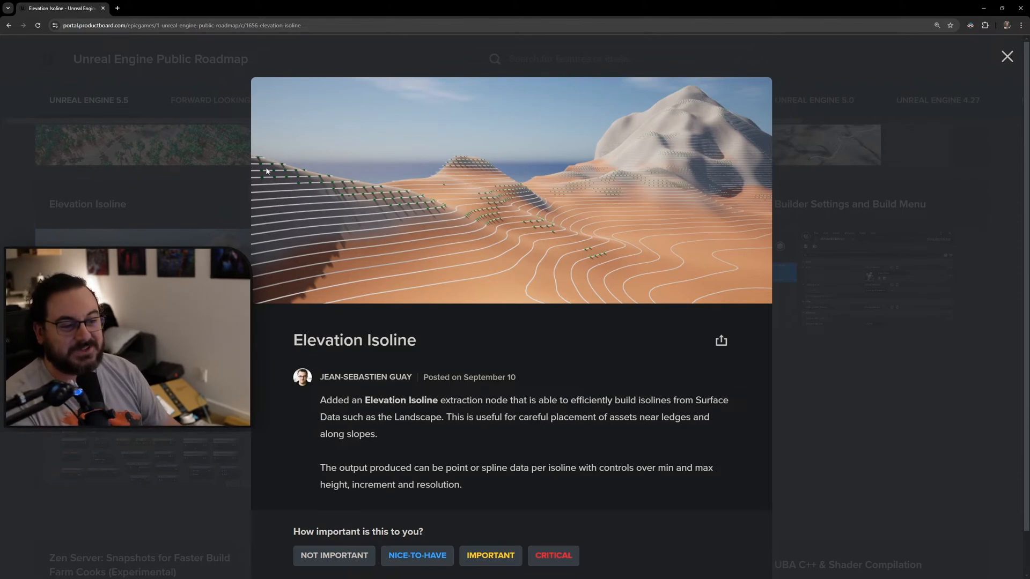
mouse_move(732, 142)
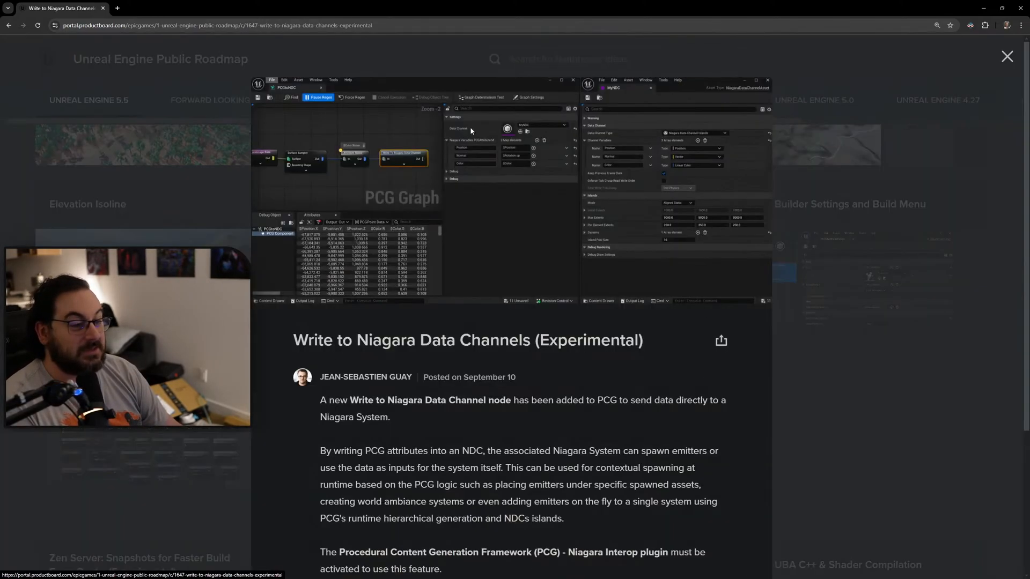
left_click_drag(335, 340, 601, 340)
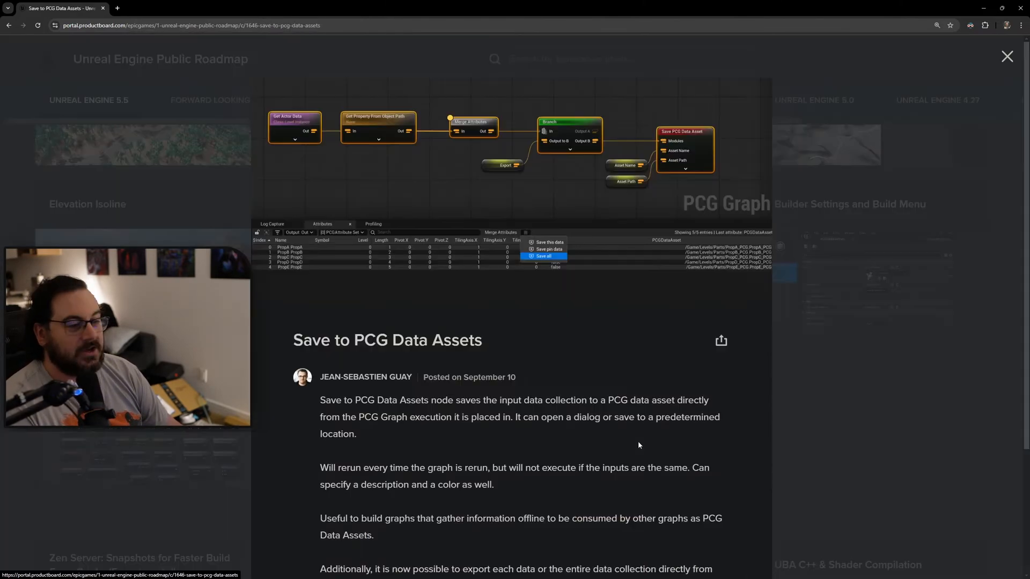
Highlight the Save to PCG Data Assets sentence about rerunning with the graph, then close the card.
scroll("down", 3)
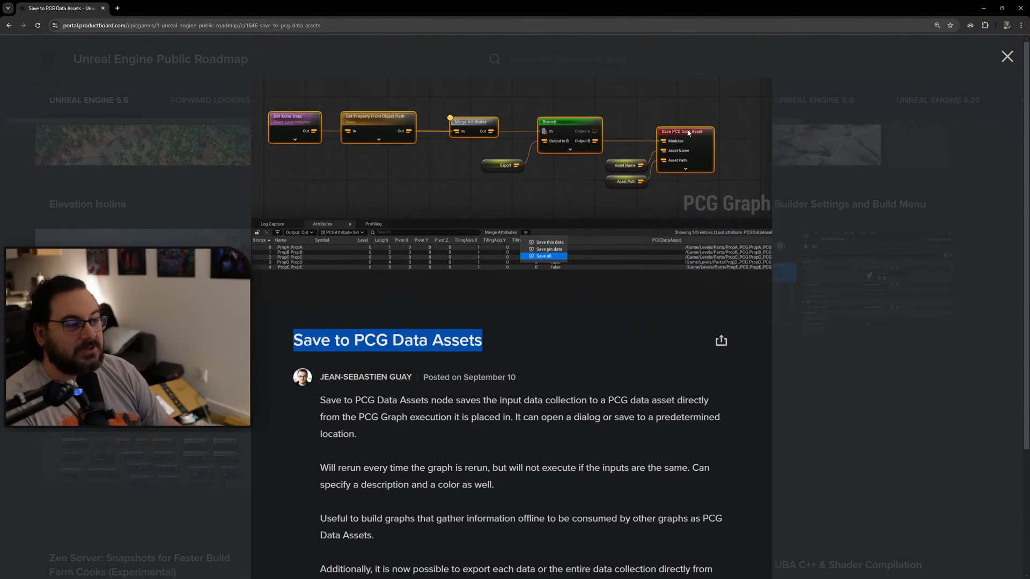
scroll("down", 3)
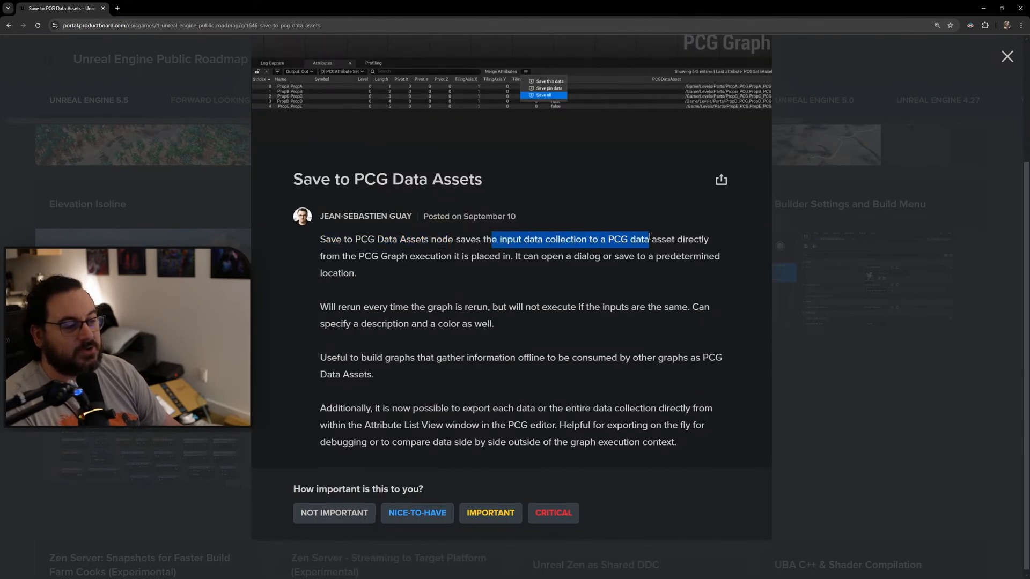
left_click_drag(489, 239, 415, 256)
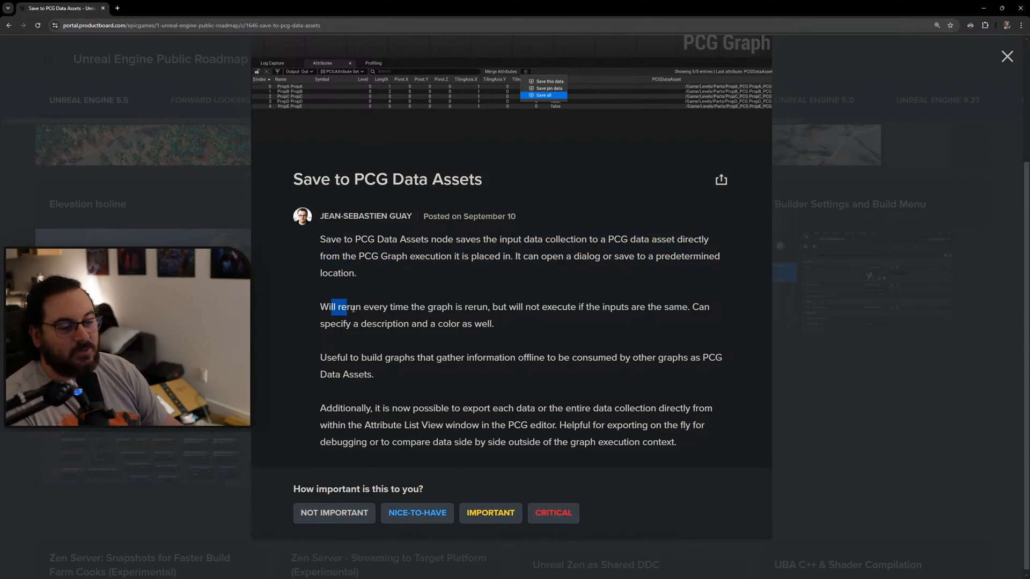
left_click_drag(331, 307, 451, 307)
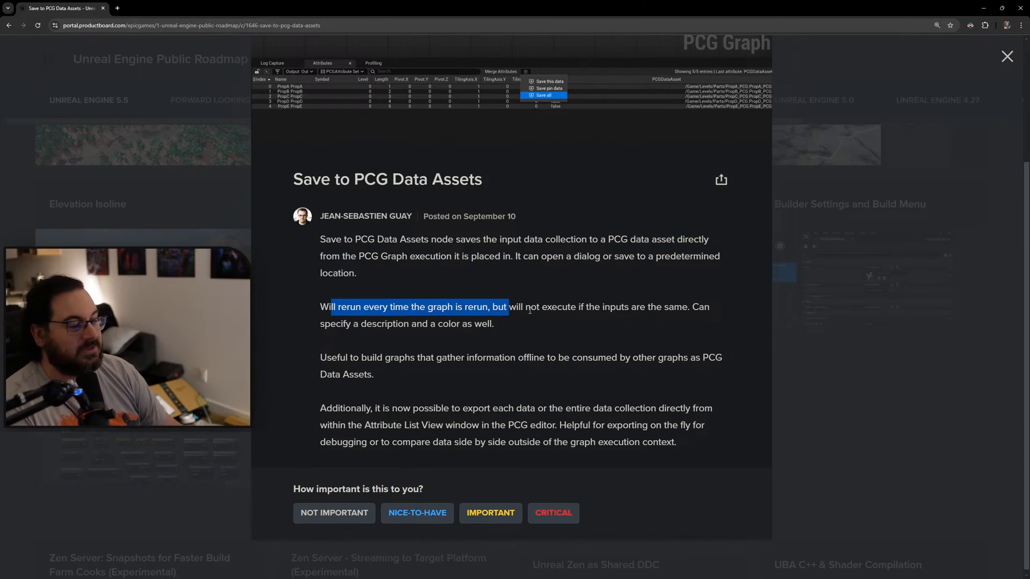
left_click_drag(384, 404, 591, 421)
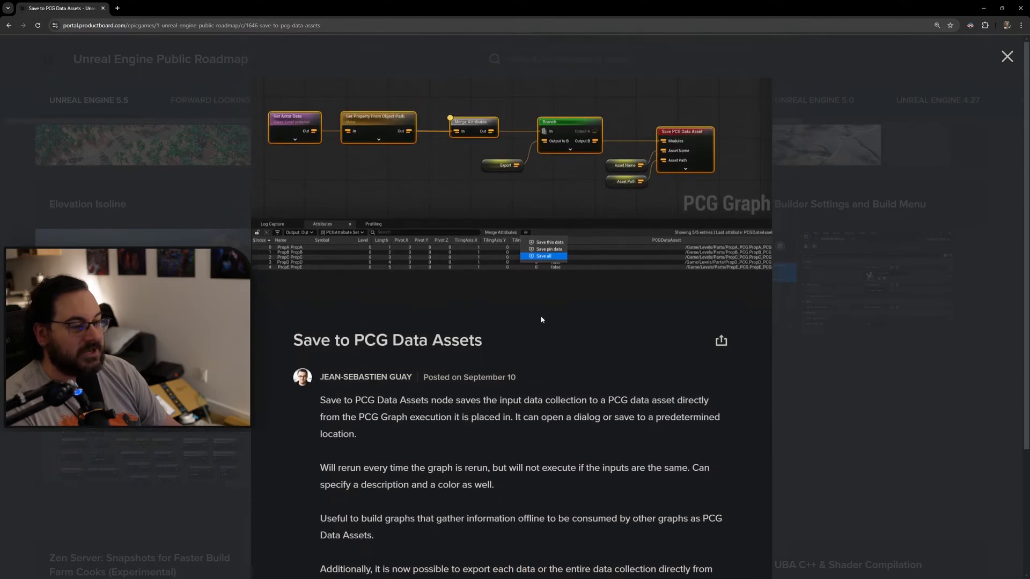
mouse_move(435, 261)
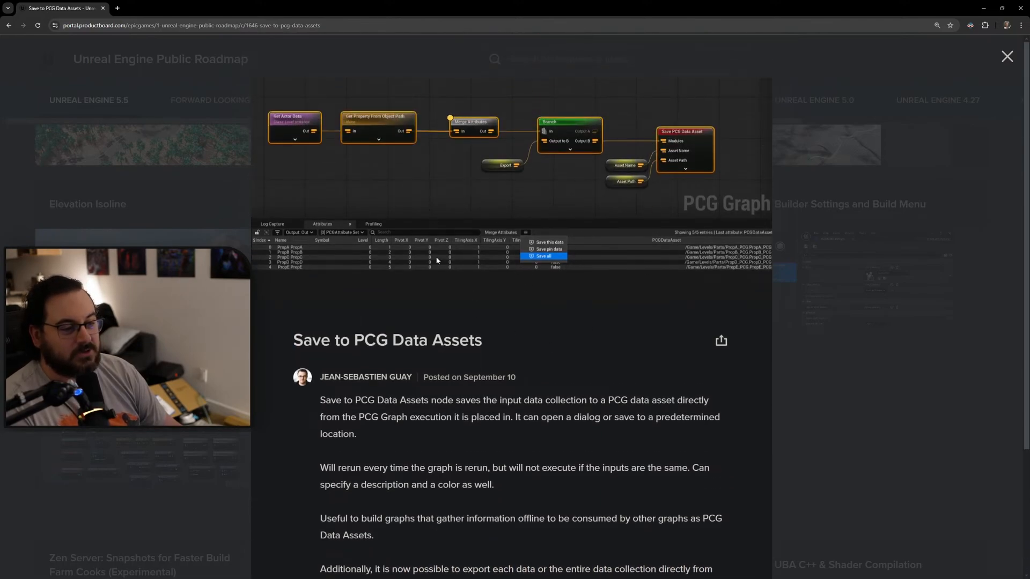
left_click(1006, 56)
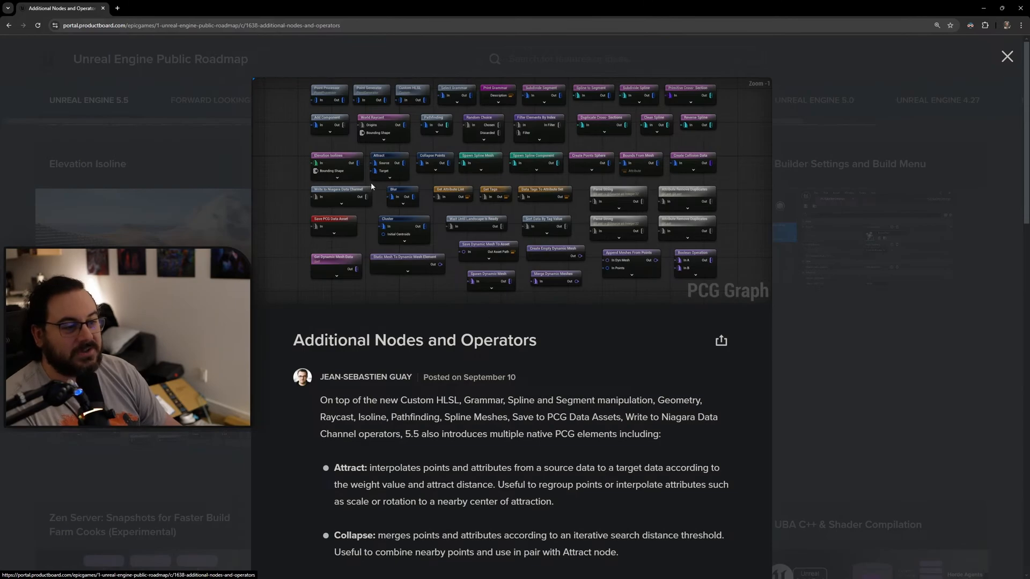
Scroll to the end of the Additional Nodes and Operators list and close the card.
scroll("down", 3)
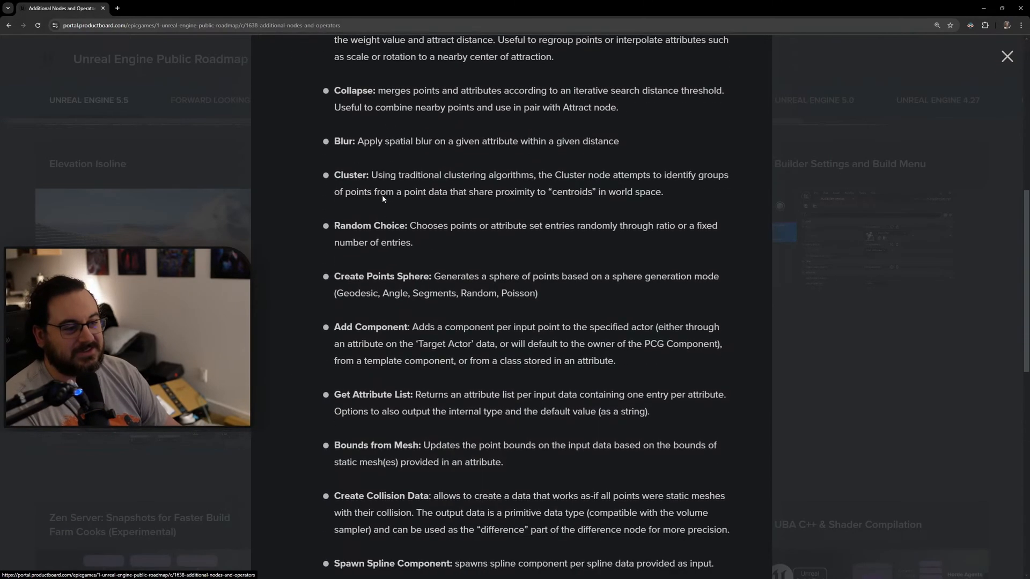
scroll("down", 3)
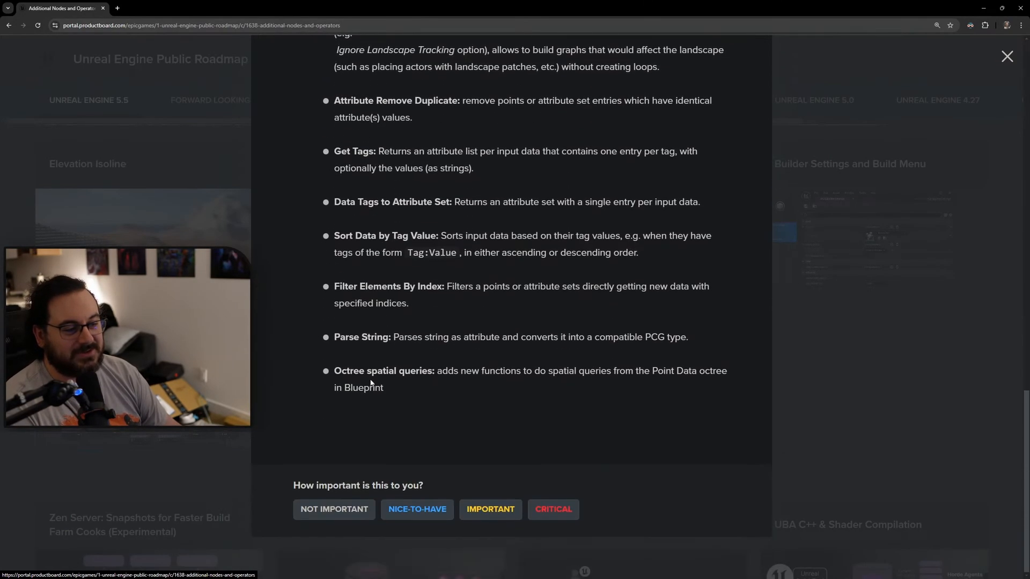
left_click(1007, 56)
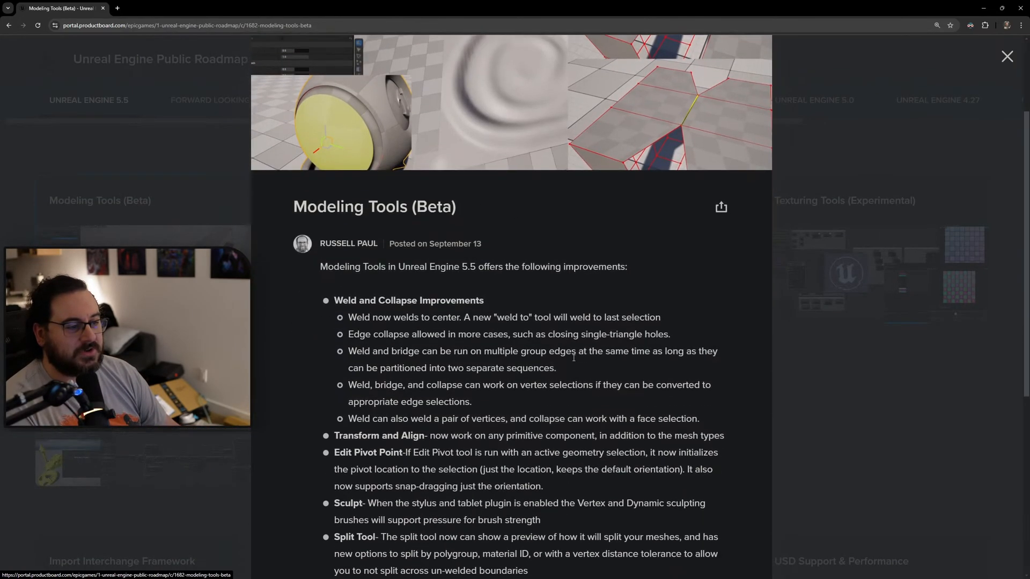
Close the Modeling Tools (Beta) feature card.
left_click(1007, 56)
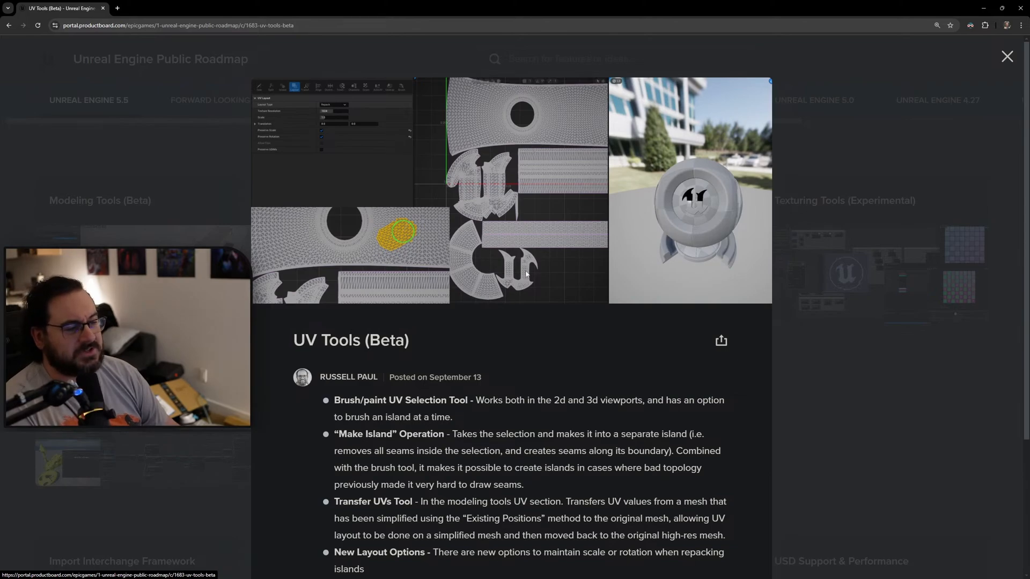
mouse_move(594, 388)
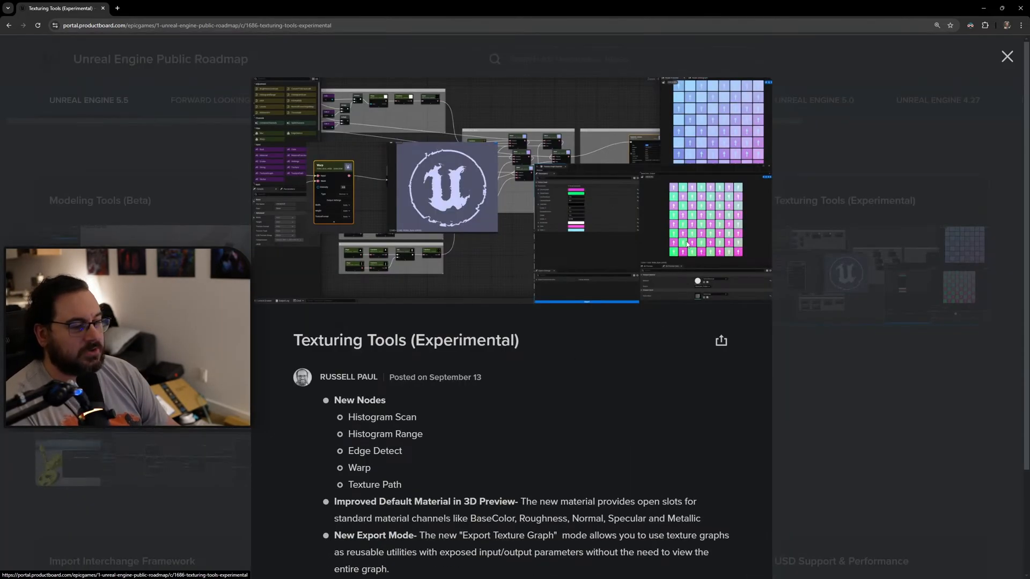
mouse_move(452, 252)
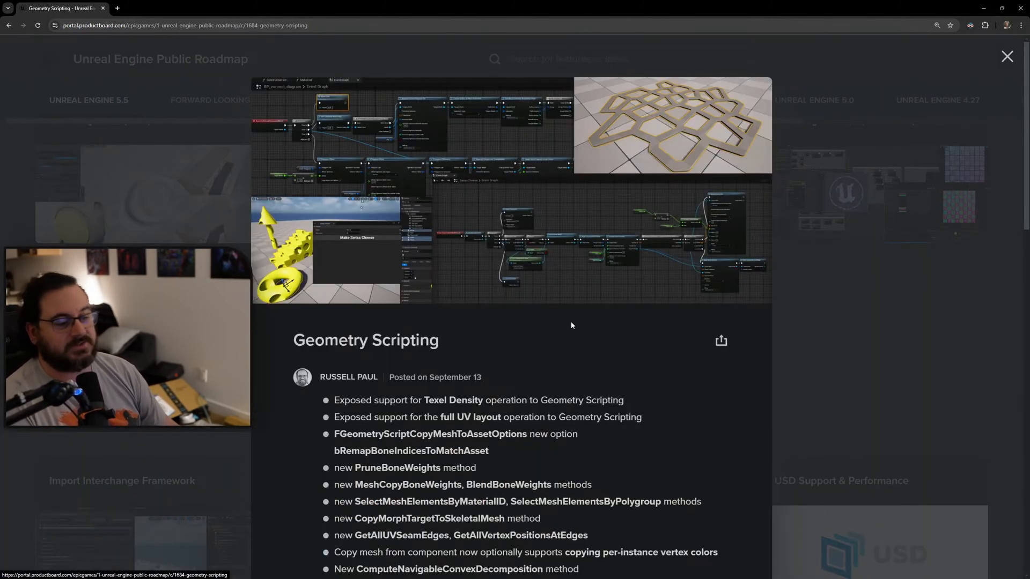
Scroll down through the long Geometry Scripting card to read its description.
scroll("down", 3)
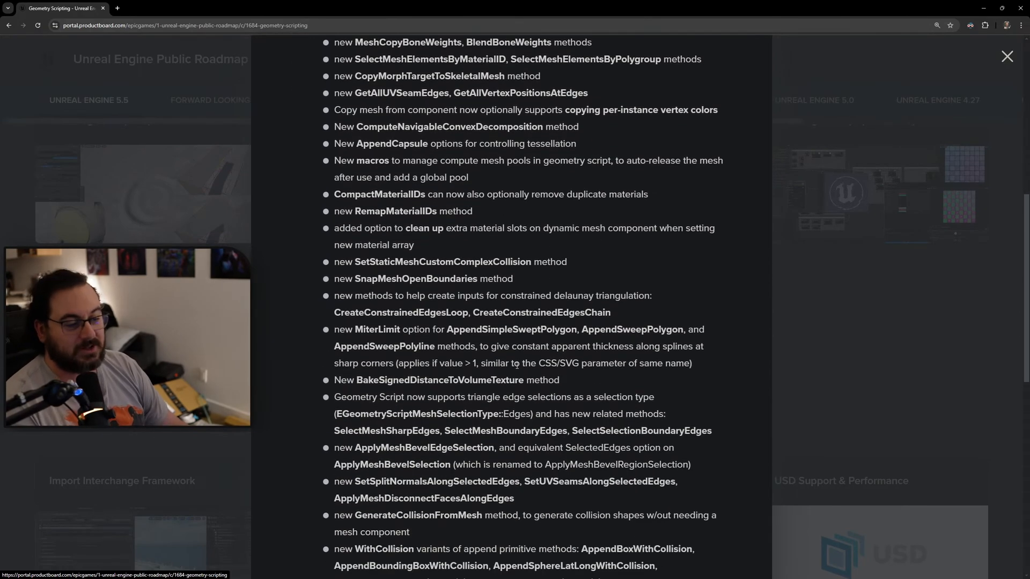
scroll("down", 3)
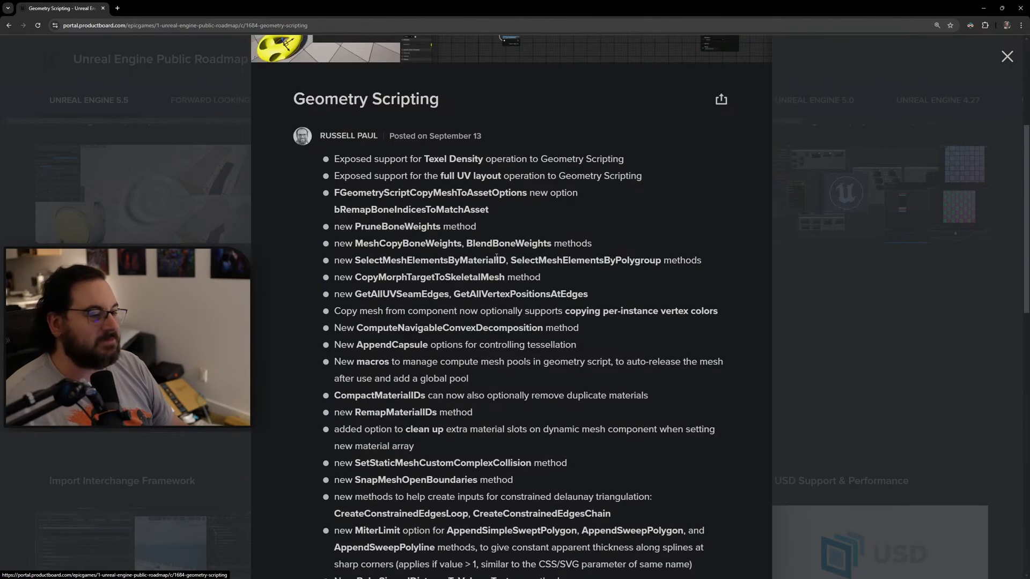
mouse_move(656, 418)
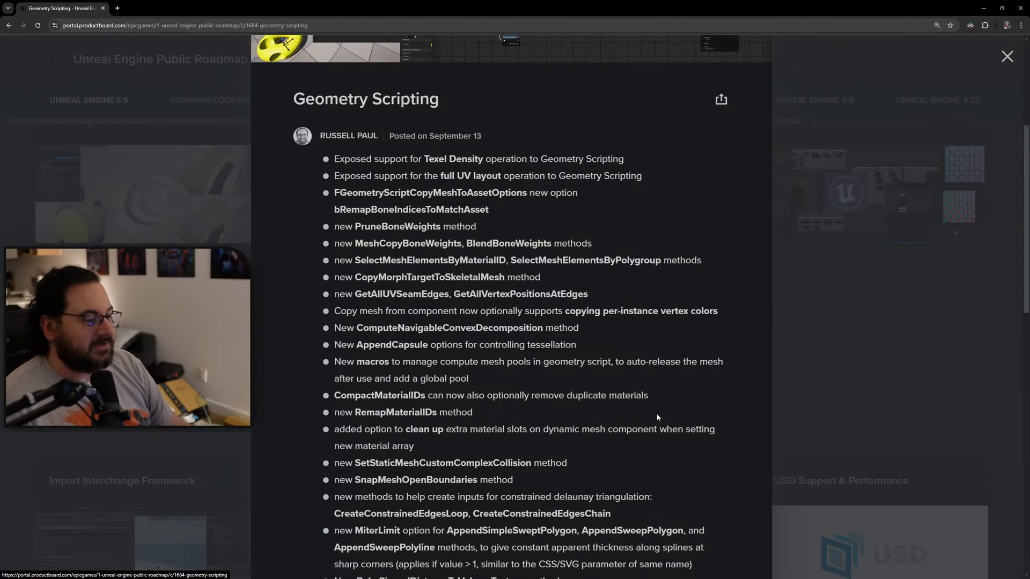
scroll("down", 3)
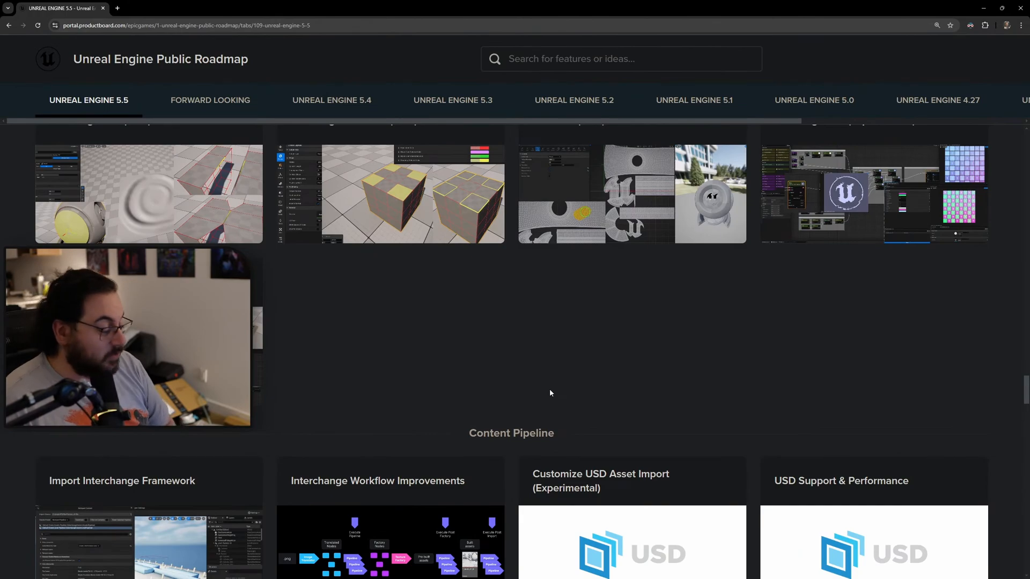
scroll("down", 3)
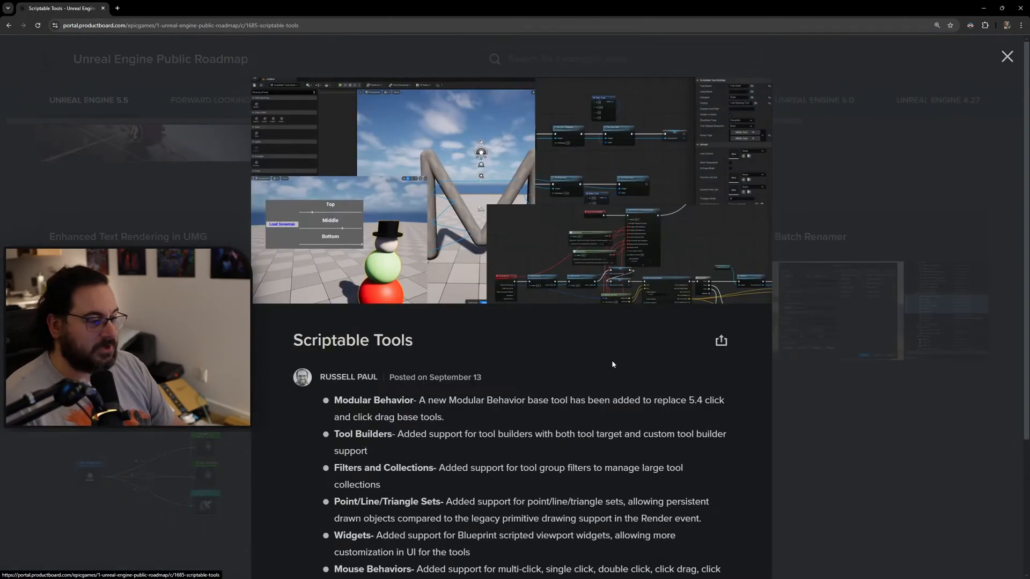
scroll("down", 3)
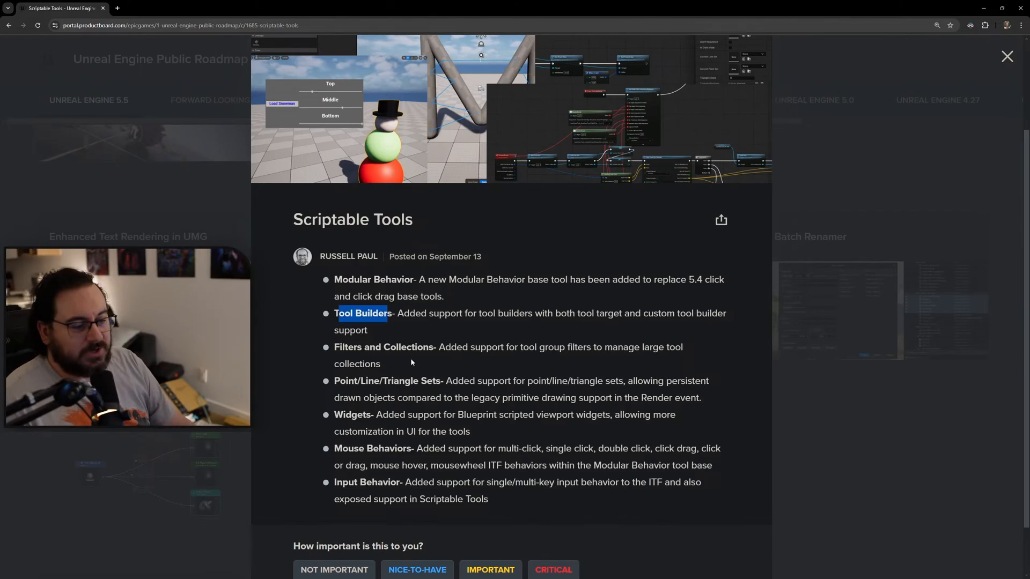
mouse_move(353, 391)
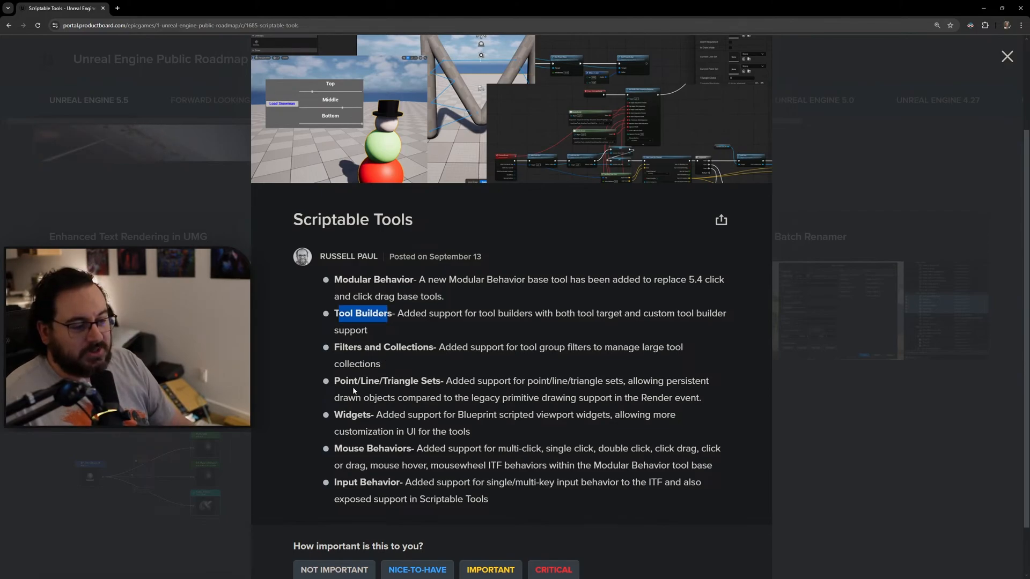
double_click(411, 381)
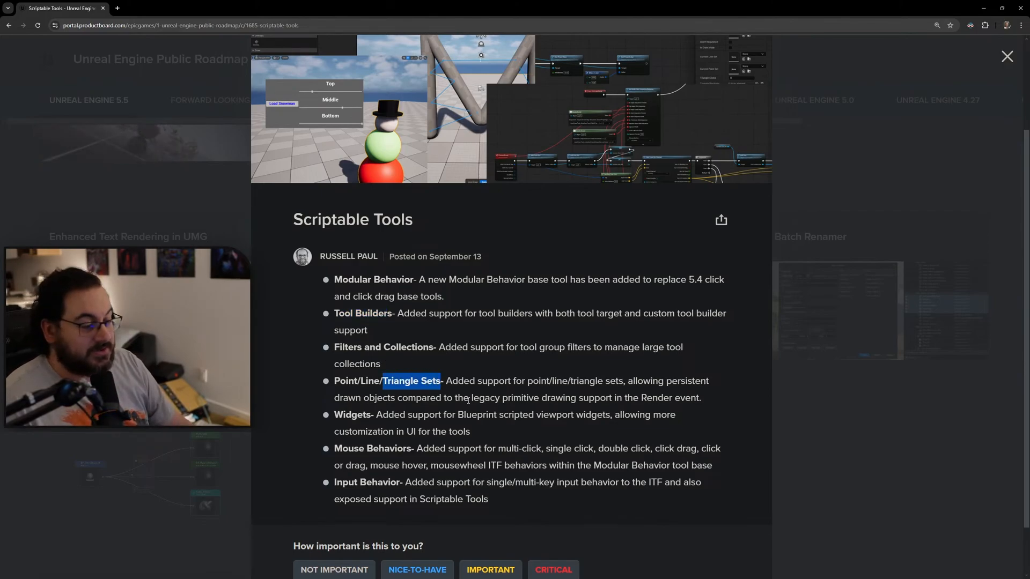
left_click(1007, 56)
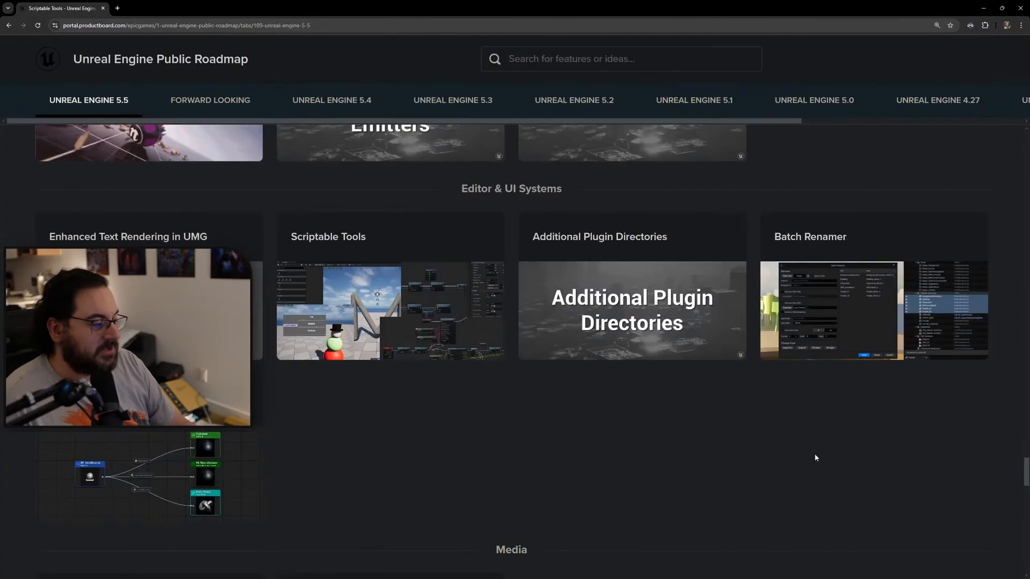
left_click(810, 236)
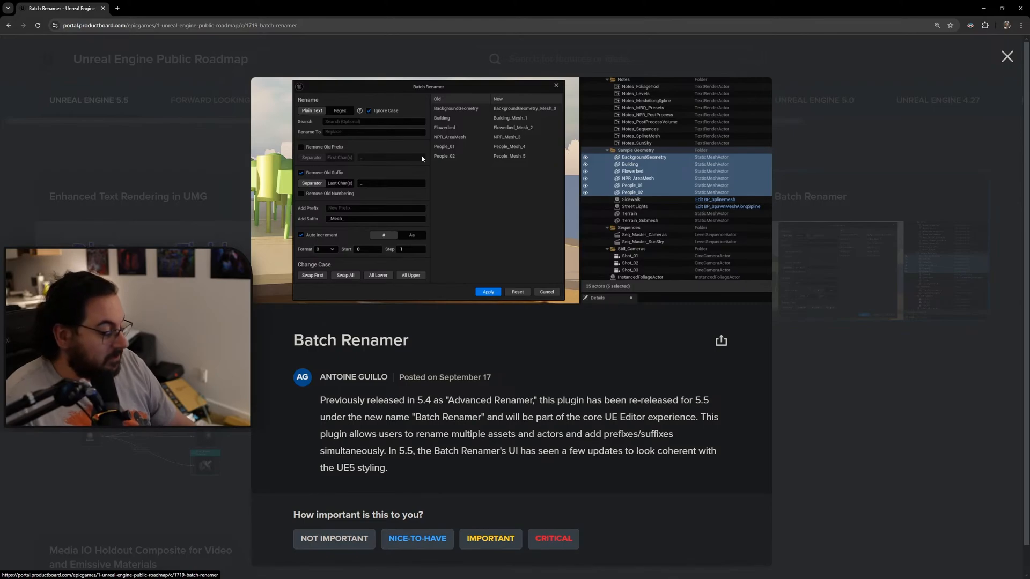
mouse_move(468, 164)
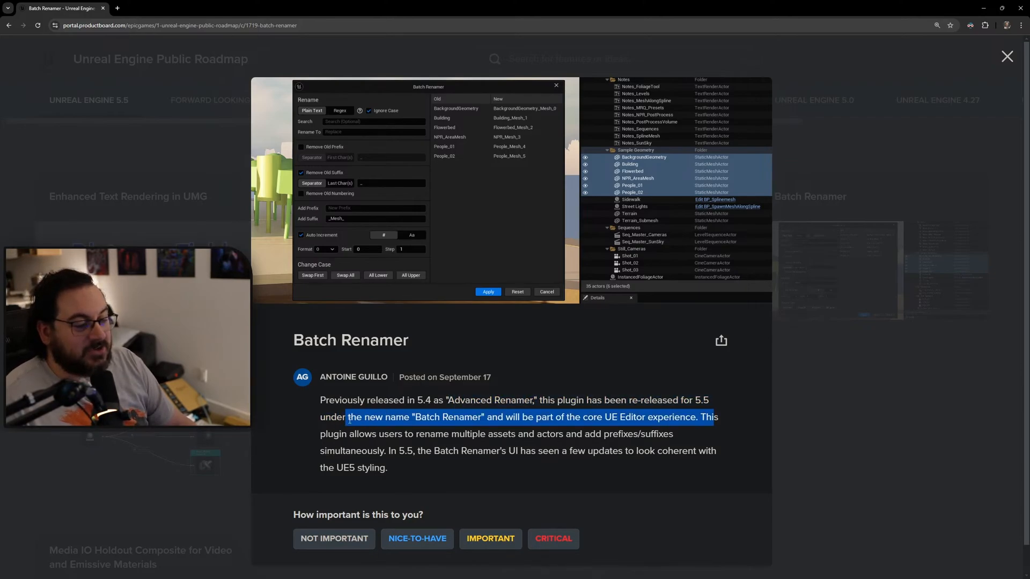
left_click(512, 427)
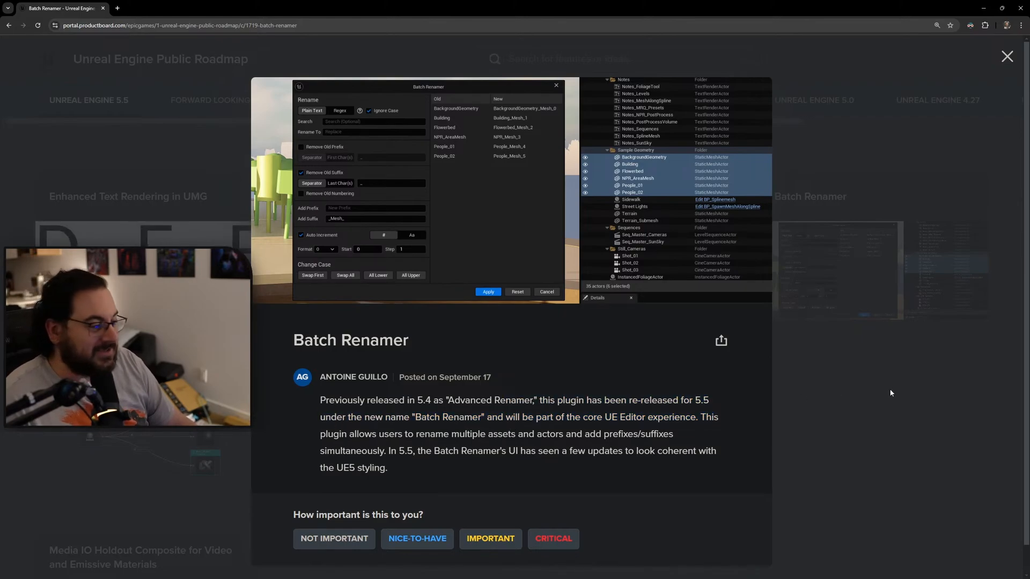
left_click(1007, 56)
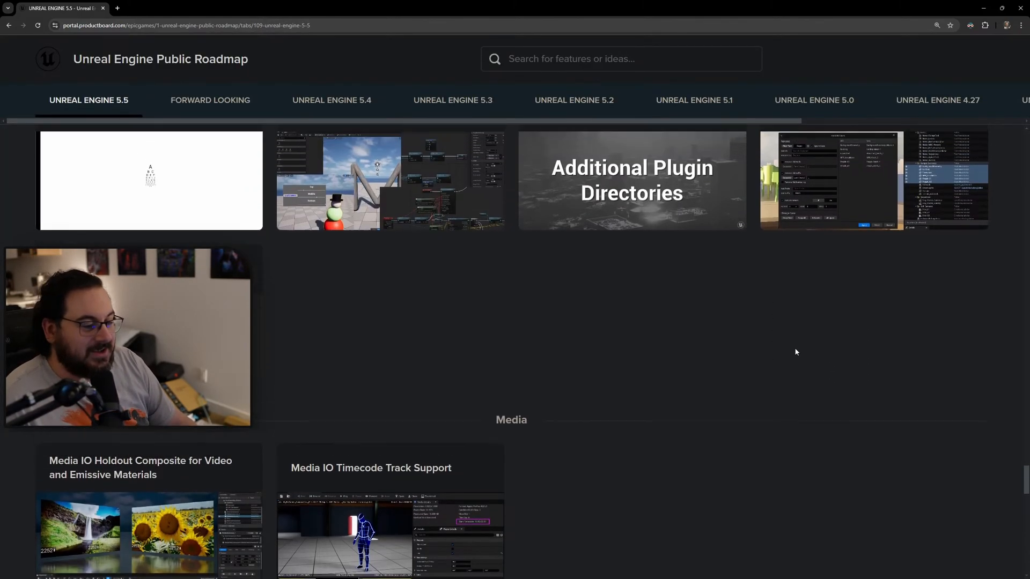
Scroll down the 5.5 list to the Virtual Production section's Color Grading Panel card.
scroll("down", 3)
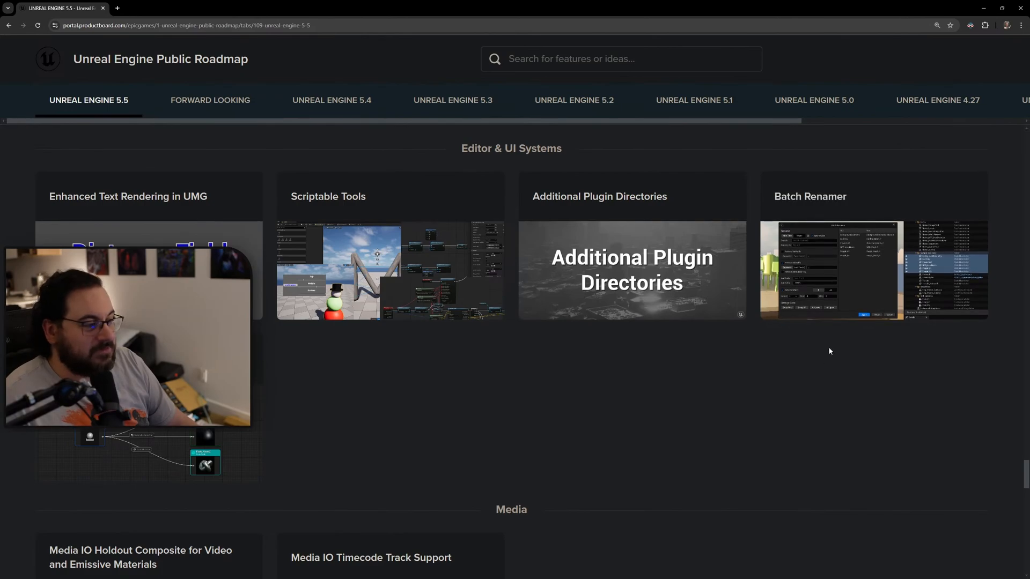
scroll("down", 3)
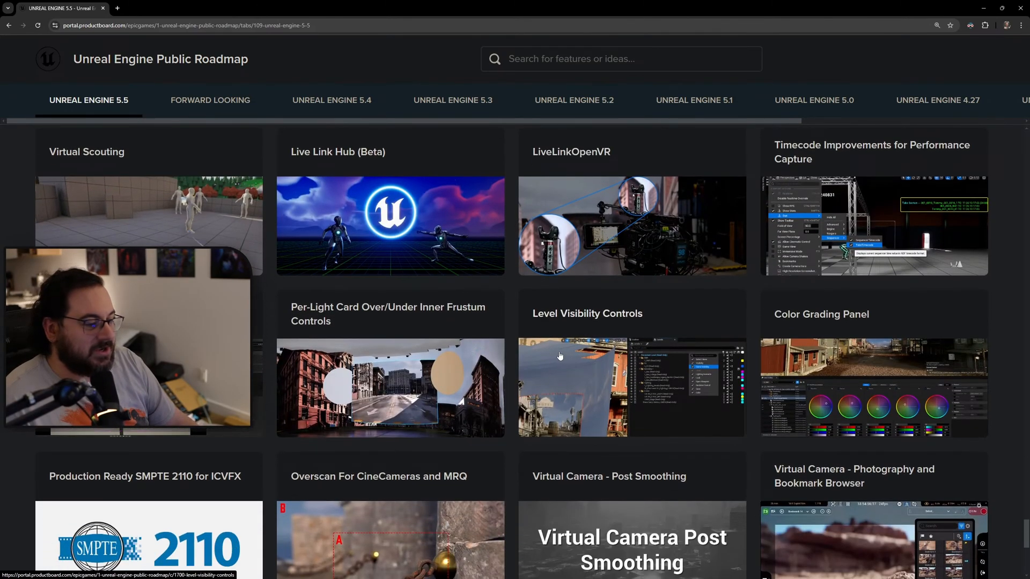
scroll("down", 3)
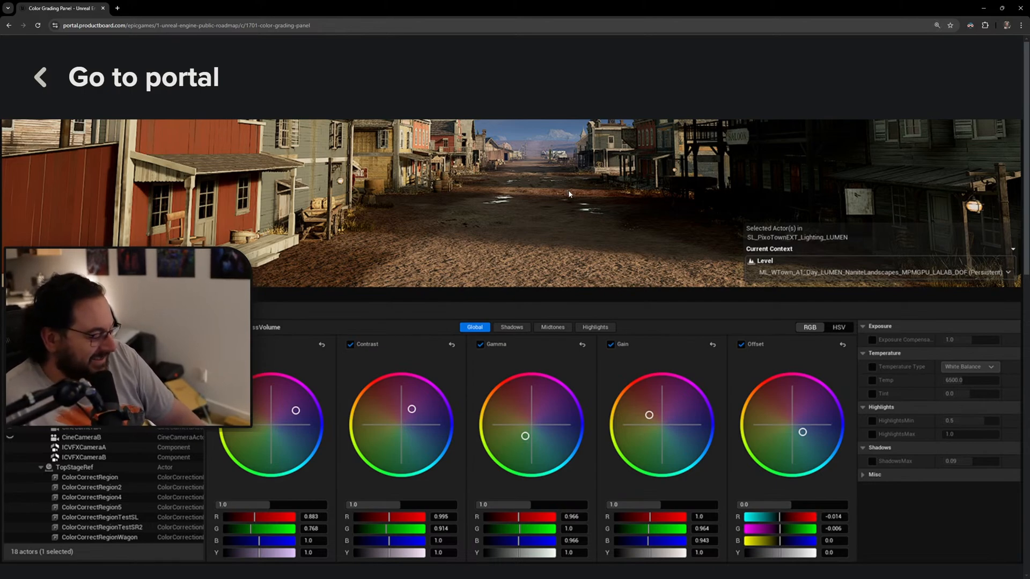
mouse_move(586, 223)
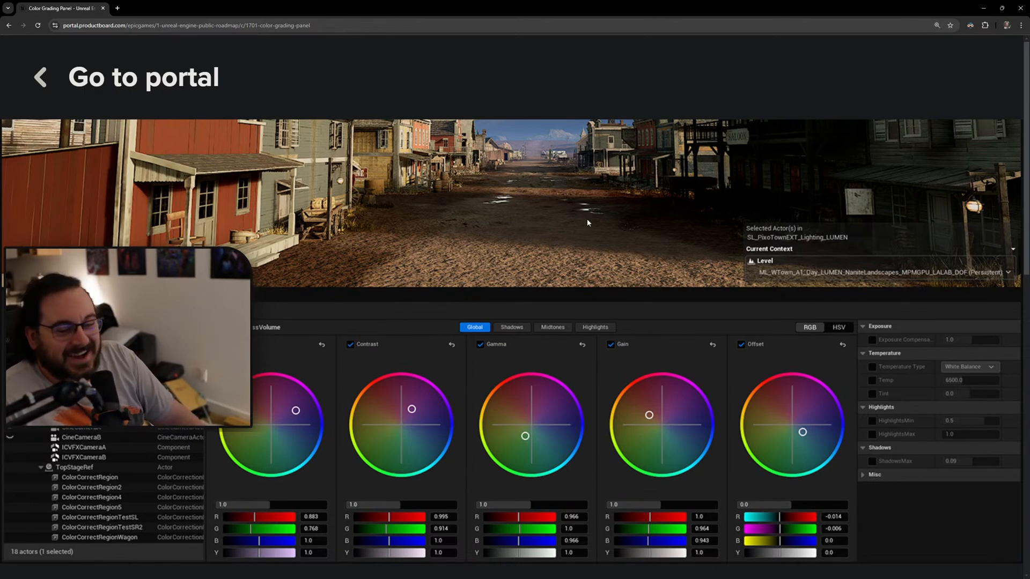
mouse_move(577, 228)
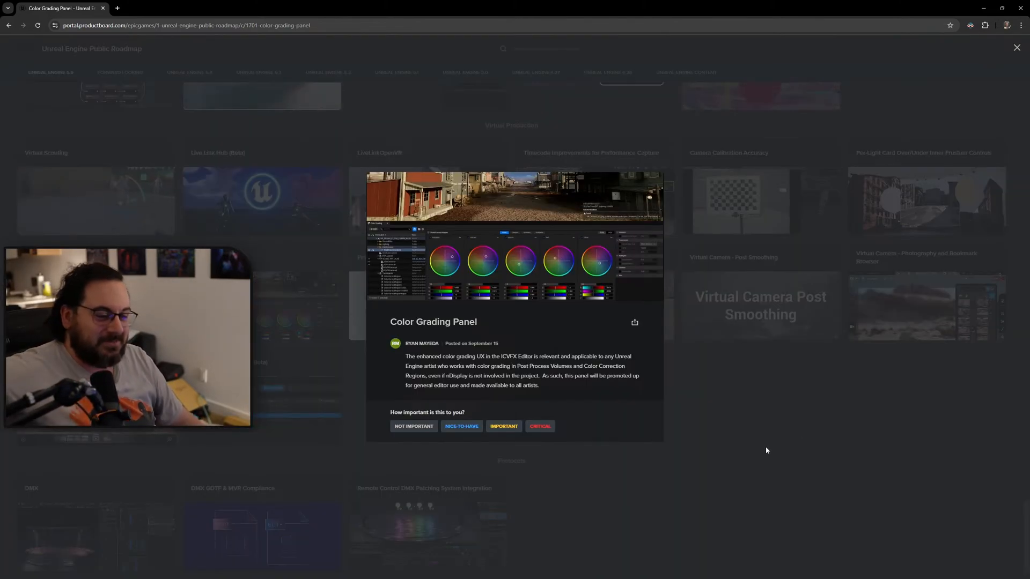
Close the Color Grading Panel card to return to the Virtual Production list.
left_click(1017, 47)
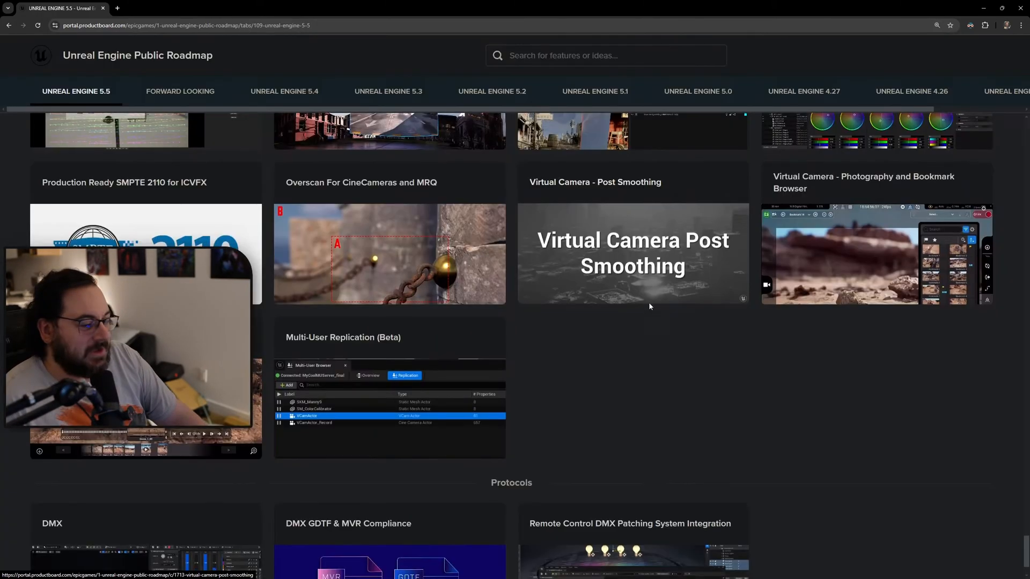
Scroll down to show Media, Production Rendering Pipeline and Virtual Production features together.
scroll("down", 3)
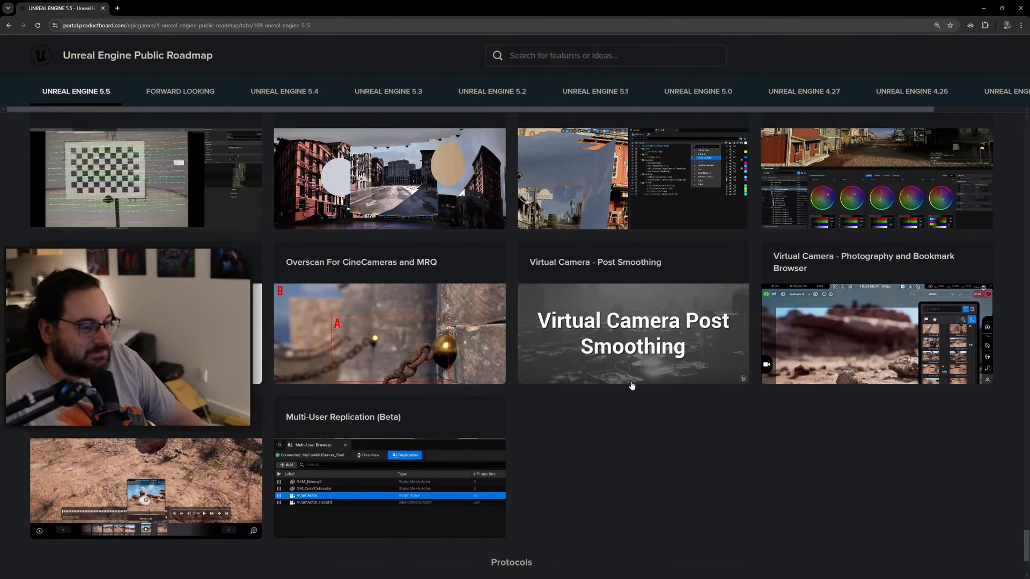
scroll("down", 3)
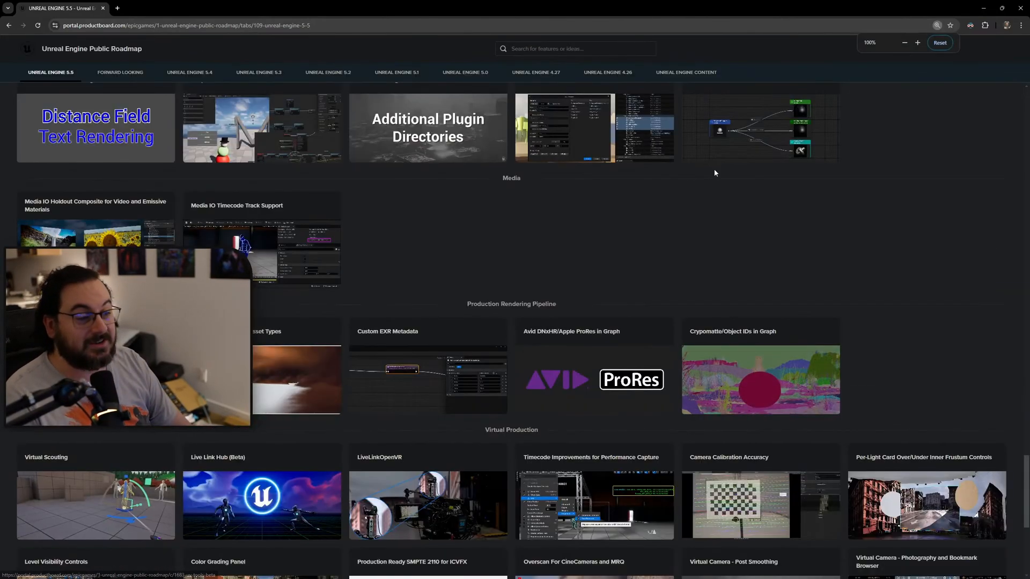
Scroll past Rendering and World Building to the Procedural Content Generation cards.
scroll("down", 3)
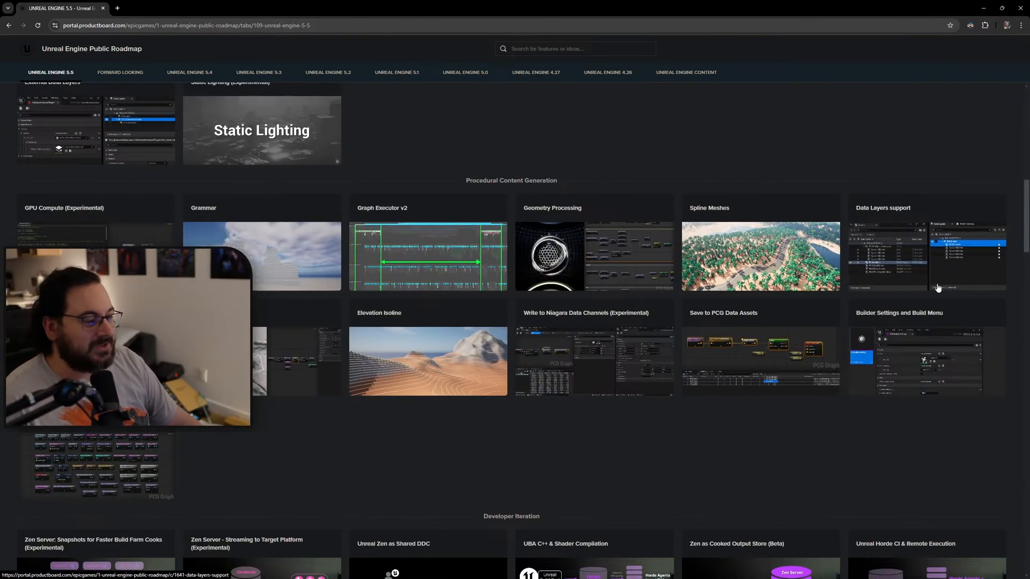
scroll("up", 3)
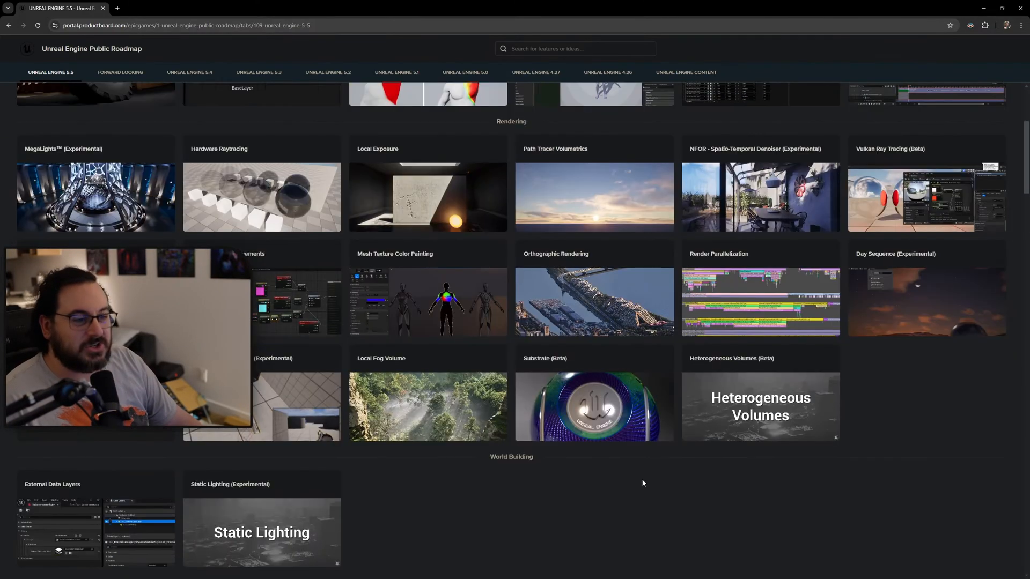
scroll("down", 3)
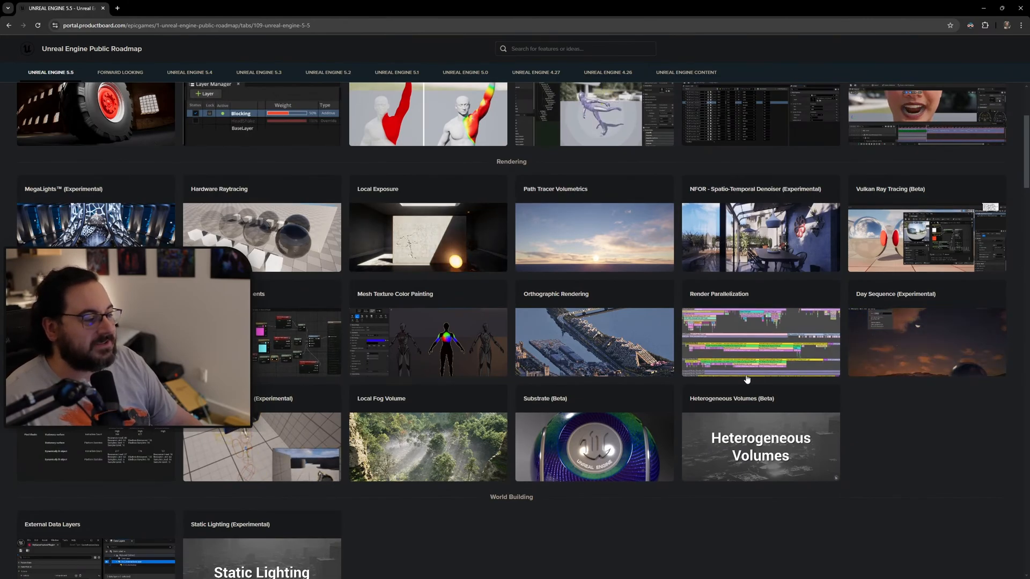
scroll("down", 3)
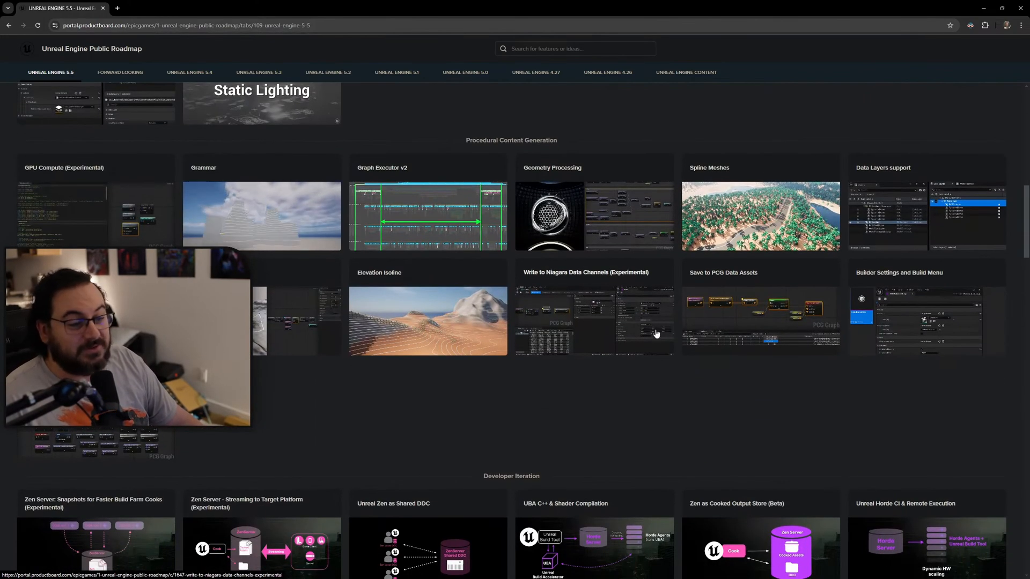
mouse_move(691, 419)
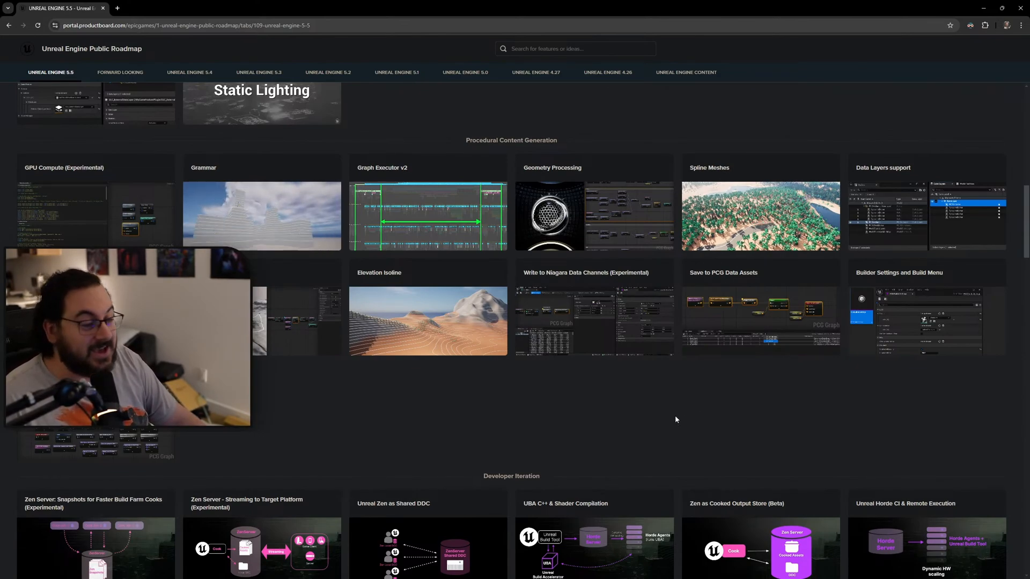
scroll("down", 3)
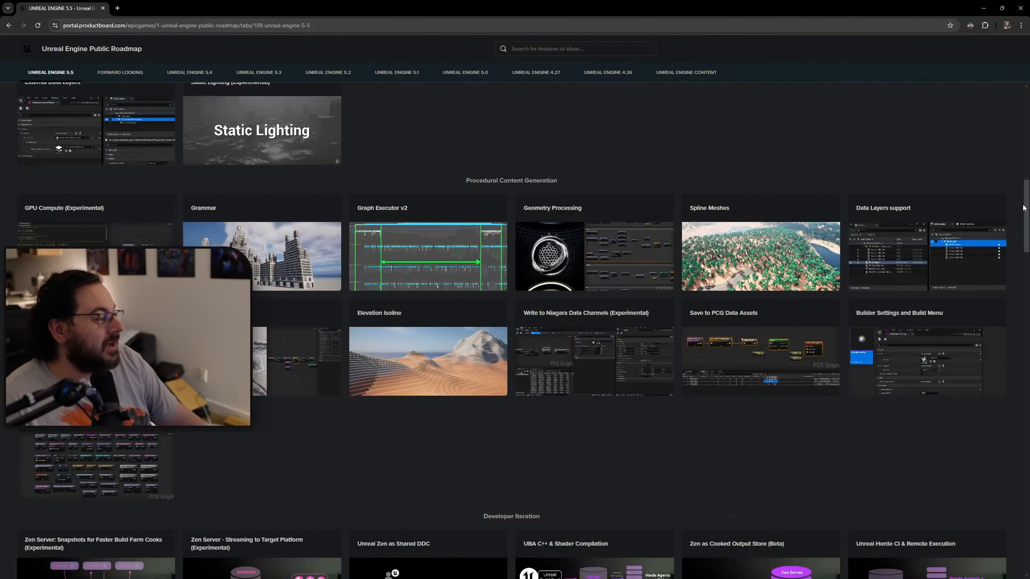